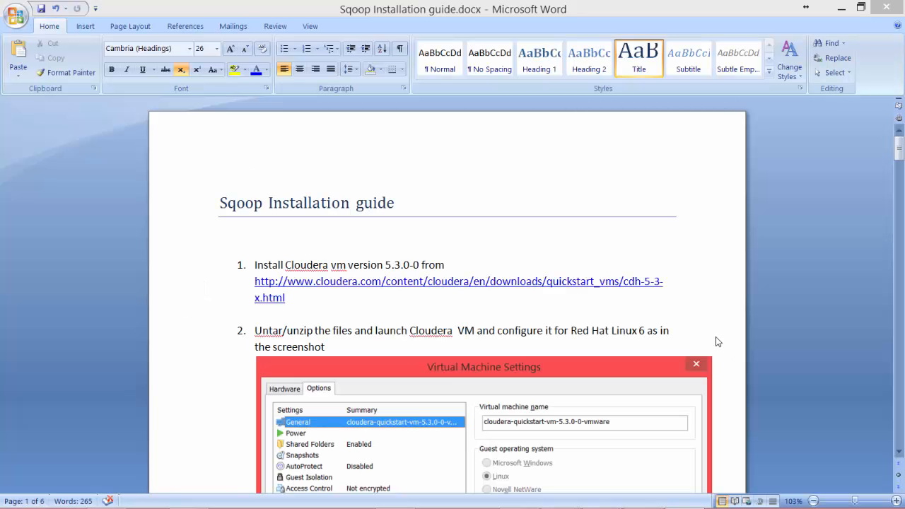
{"action": "mouse_move", "coordinate": [699, 337]}
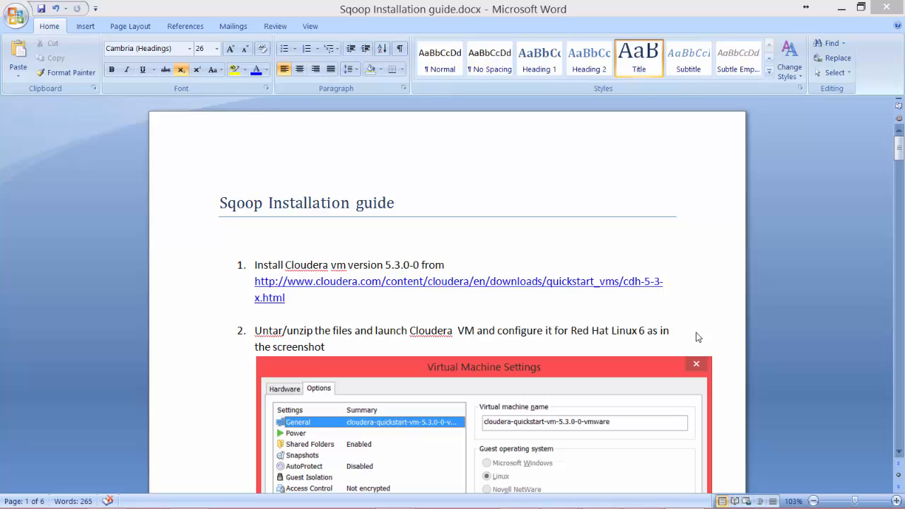
{"action": "mouse_move", "coordinate": [670, 335]}
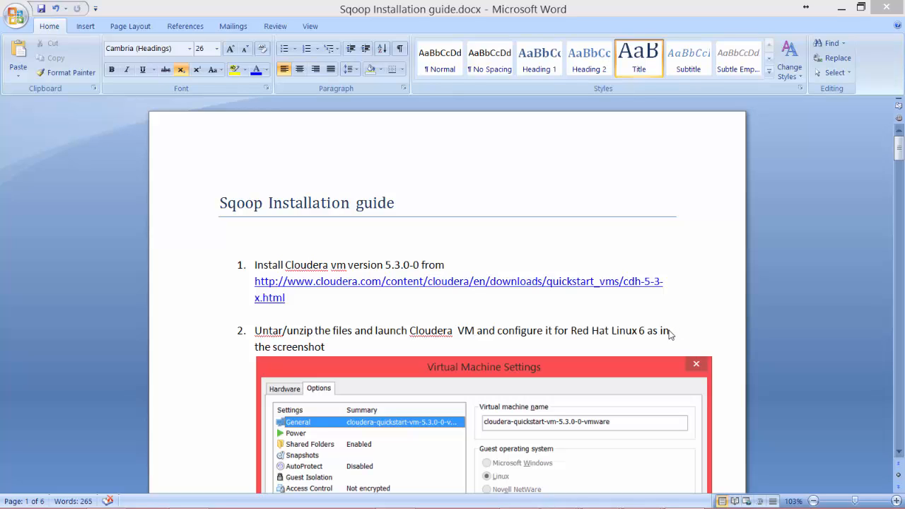
Scroll the Sqoop installation guide down to the WAMP/phpMyAdmin and HarvardDB setup steps on page 3.
{"action": "scroll", "scroll_direction": "down", "scroll_amount": 3}
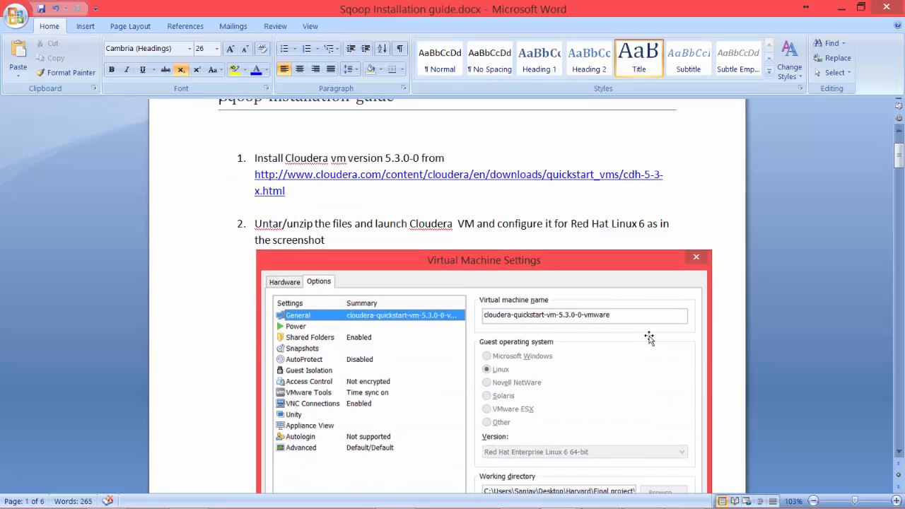
{"action": "scroll", "scroll_direction": "down", "scroll_amount": 3}
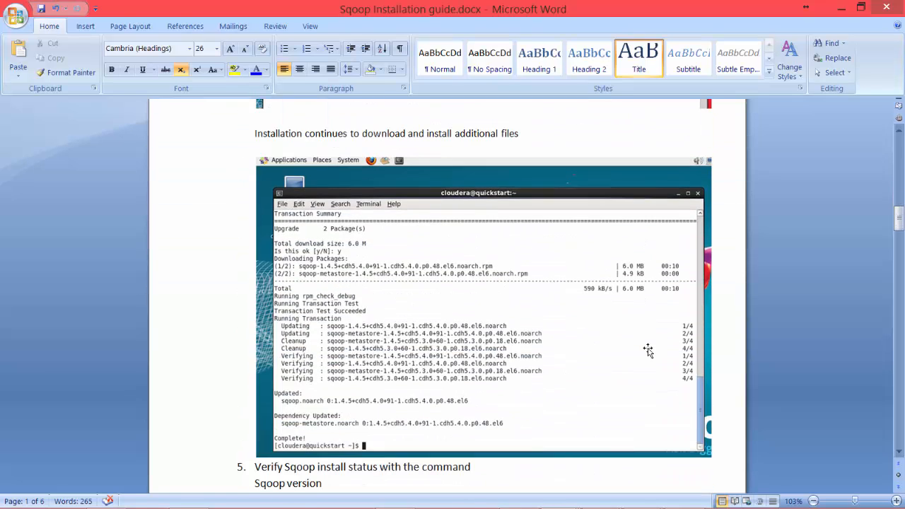
{"action": "scroll", "scroll_direction": "down", "scroll_amount": 3}
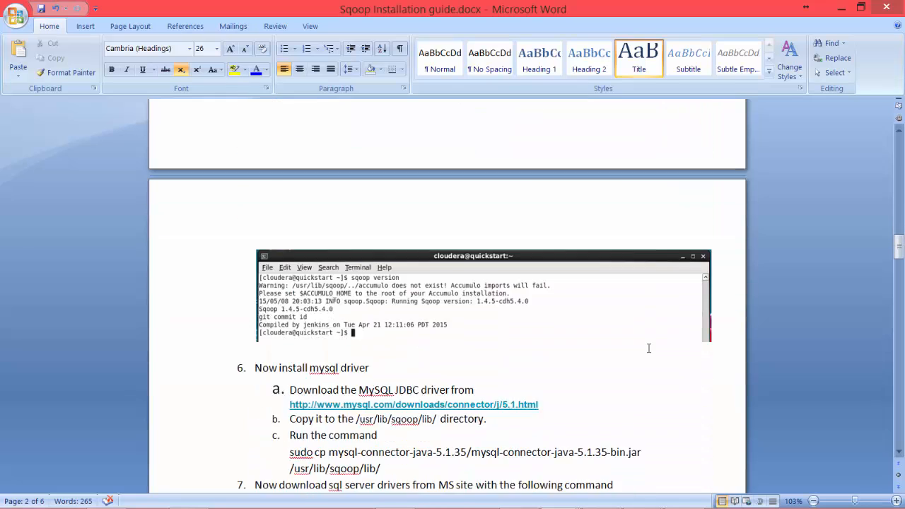
{"action": "scroll", "scroll_direction": "down", "scroll_amount": 3}
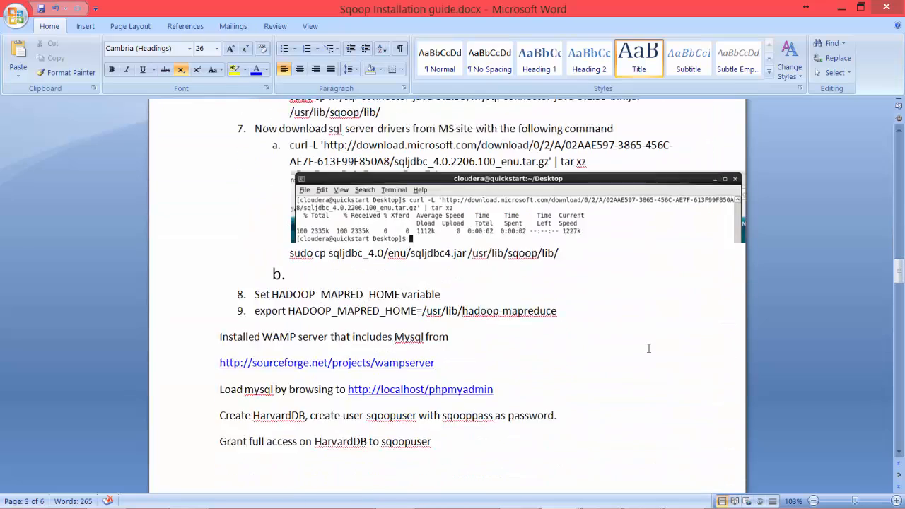
{"action": "scroll", "scroll_direction": "down", "scroll_amount": 3}
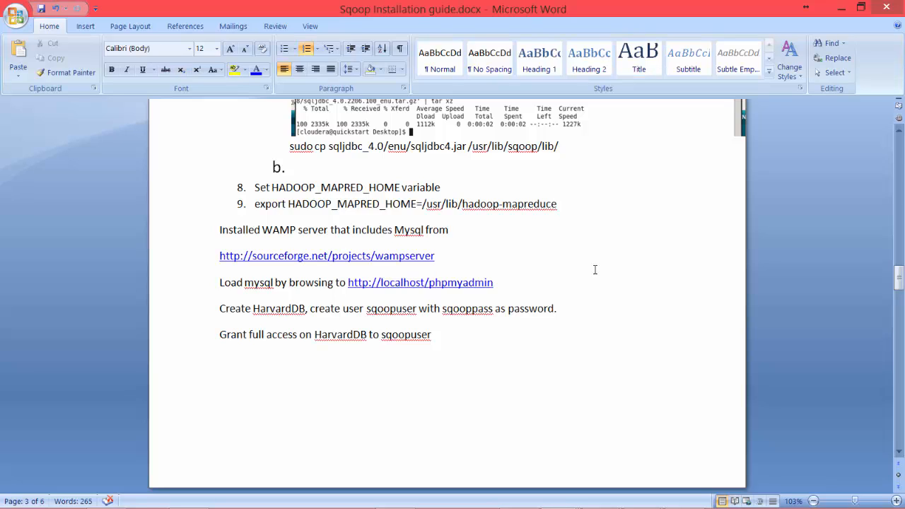
{"action": "mouse_move", "coordinate": [573, 315]}
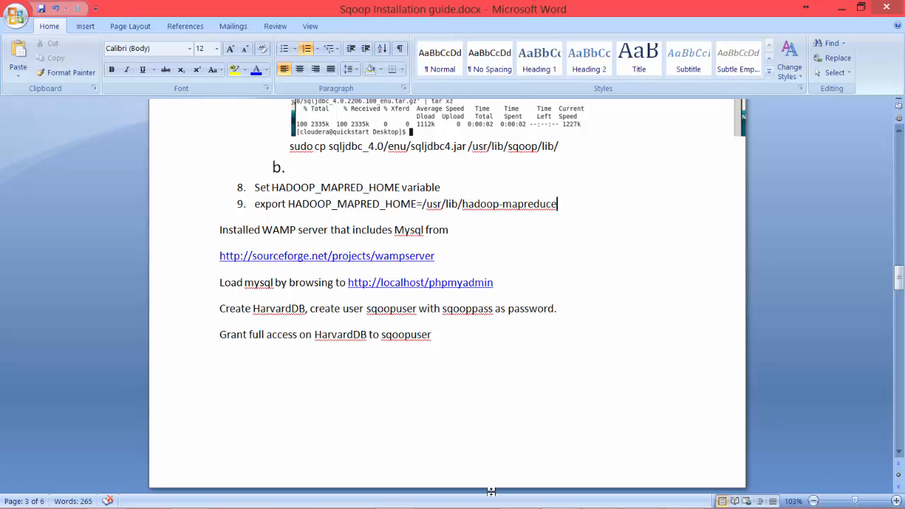
{"action": "mouse_move", "coordinate": [449, 260]}
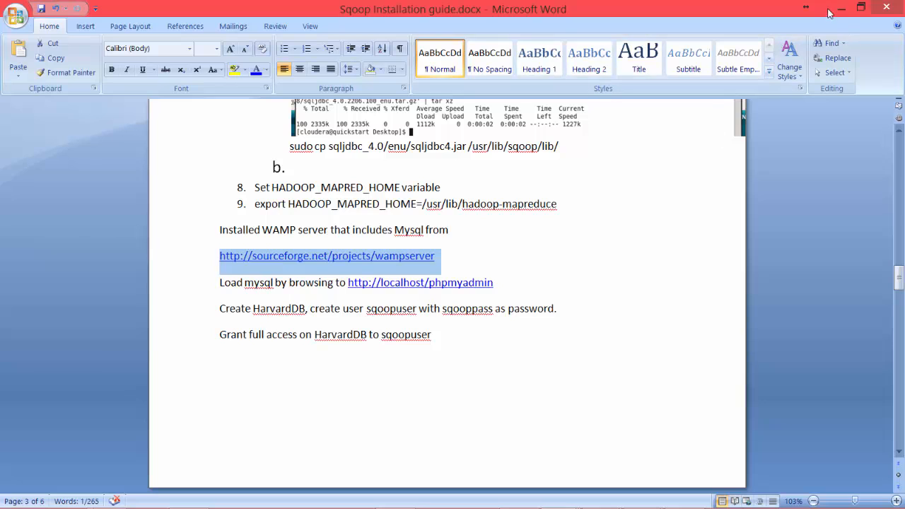
{"action": "mouse_move", "coordinate": [421, 282]}
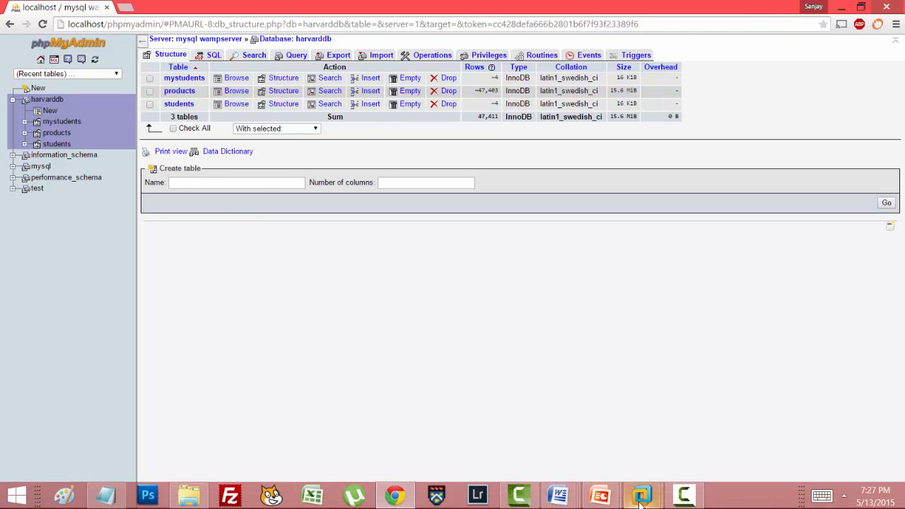
Switch to the Cloudera VM and open /user/cloudera/students to see _SUCCESS and part-m files.
{"action": "left_click", "coordinate": [641, 494]}
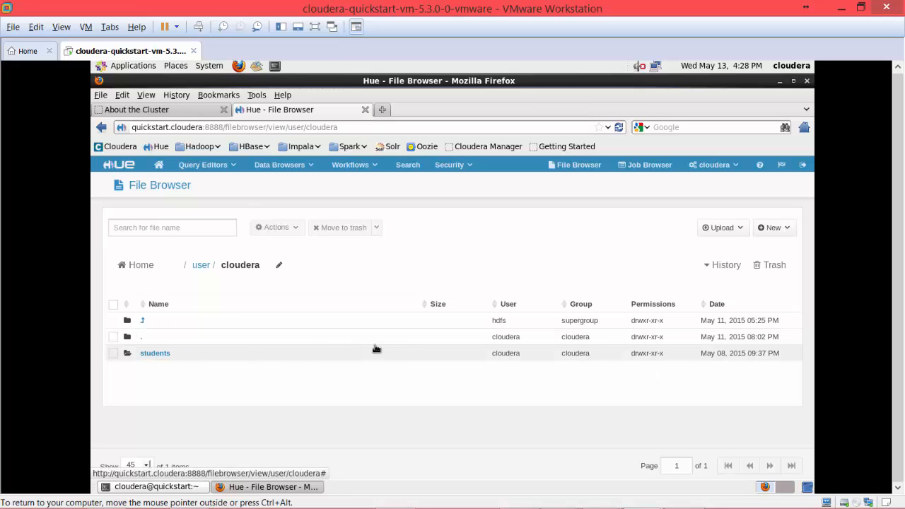
{"action": "left_click", "coordinate": [154, 352]}
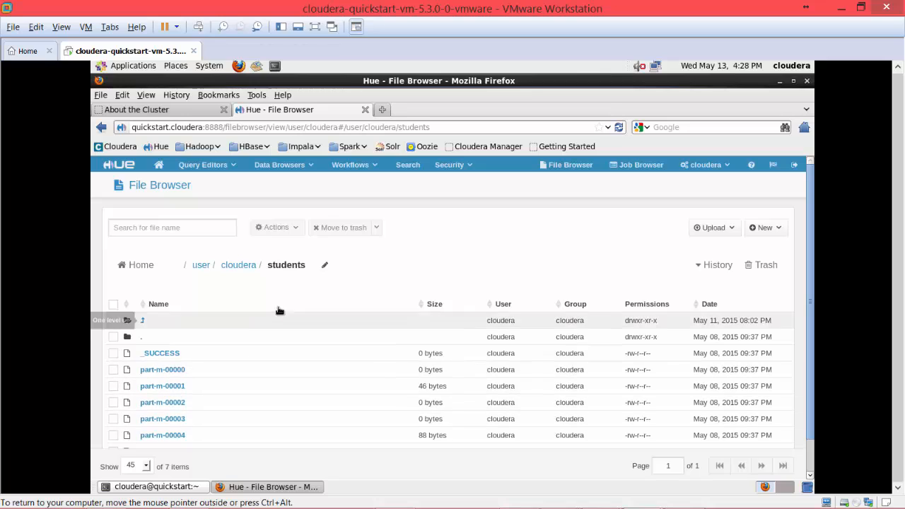
{"action": "mouse_move", "coordinate": [267, 327]}
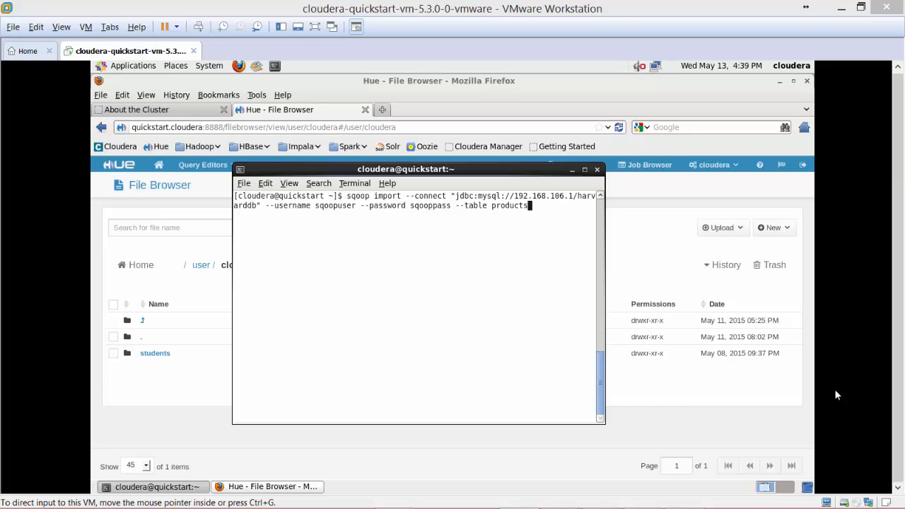
{"action": "mouse_move", "coordinate": [520, 244]}
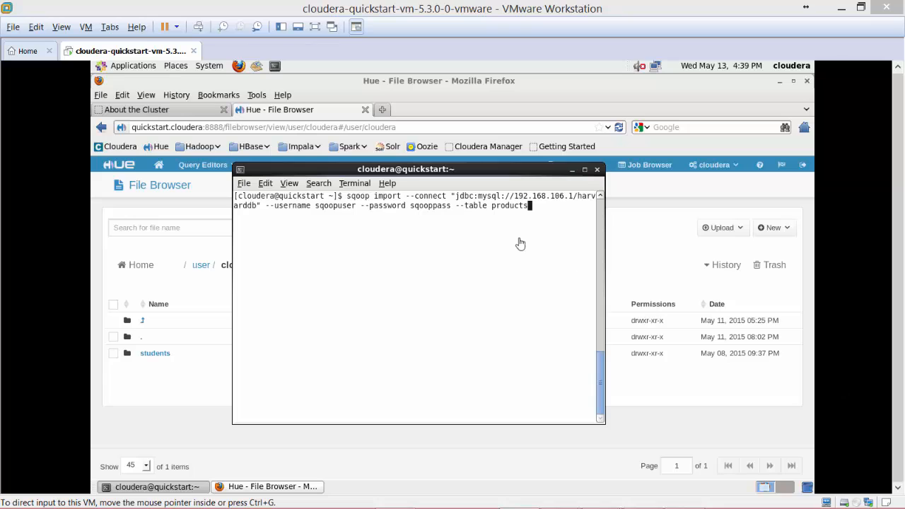
{"action": "mouse_move", "coordinate": [361, 206]}
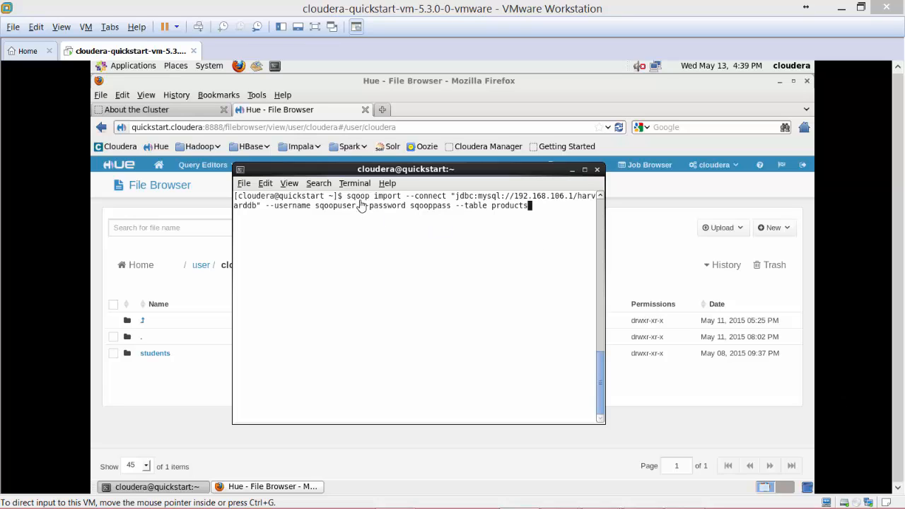
{"action": "mouse_move", "coordinate": [435, 205]}
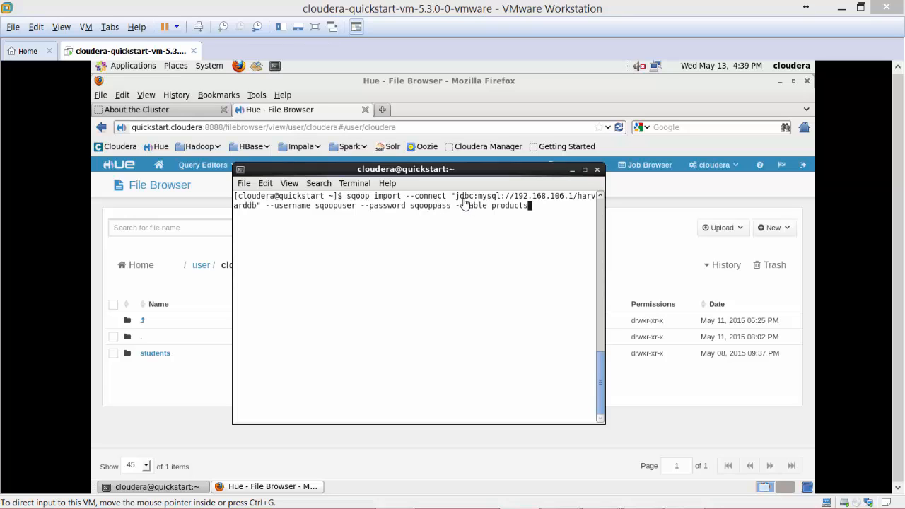
{"action": "type", "text": "--table"}
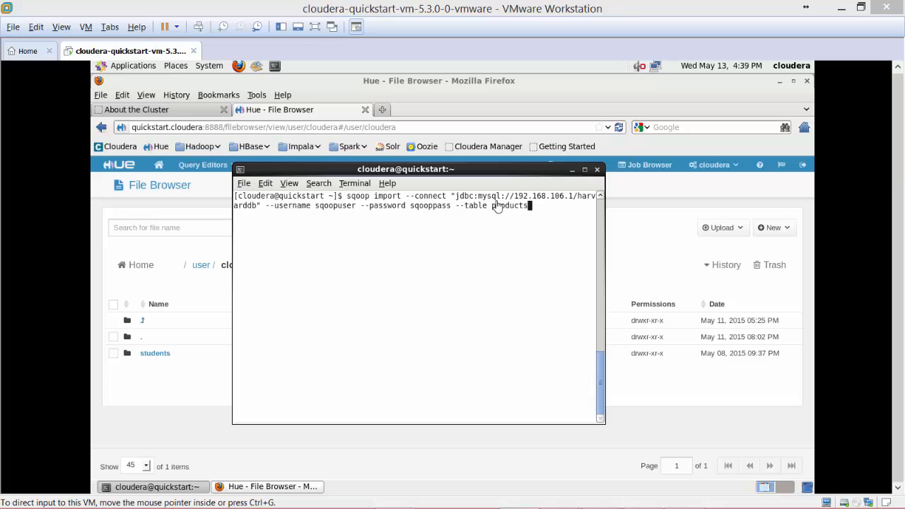
{"action": "mouse_move", "coordinate": [530, 200]}
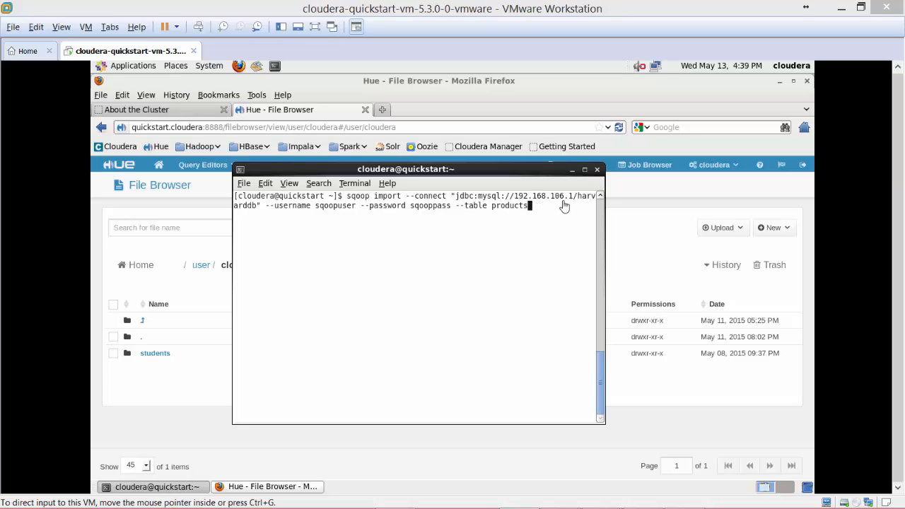
{"action": "mouse_move", "coordinate": [572, 207]}
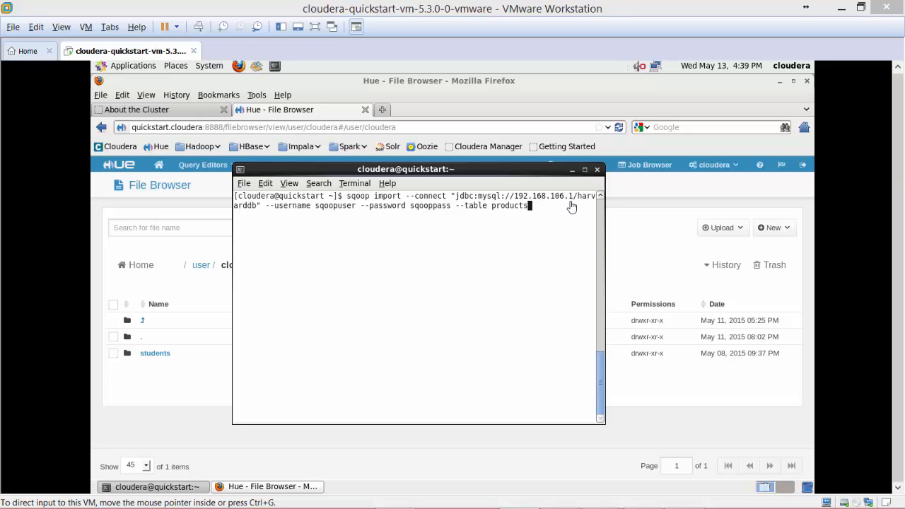
{"action": "mouse_move", "coordinate": [248, 232]}
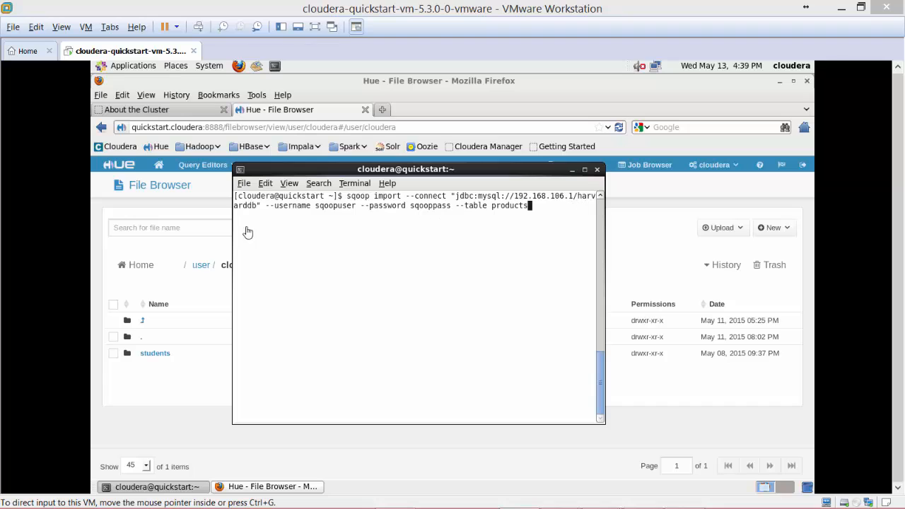
{"action": "mouse_move", "coordinate": [319, 216]}
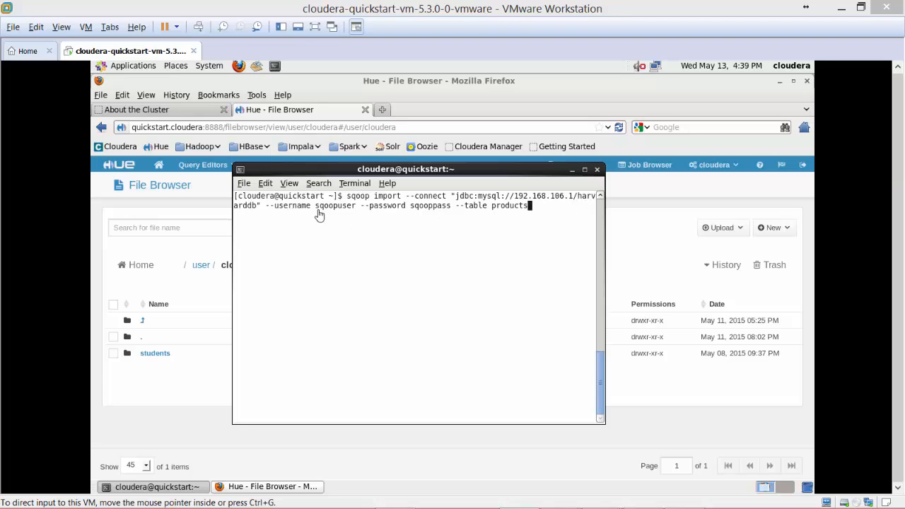
{"action": "mouse_move", "coordinate": [506, 216]}
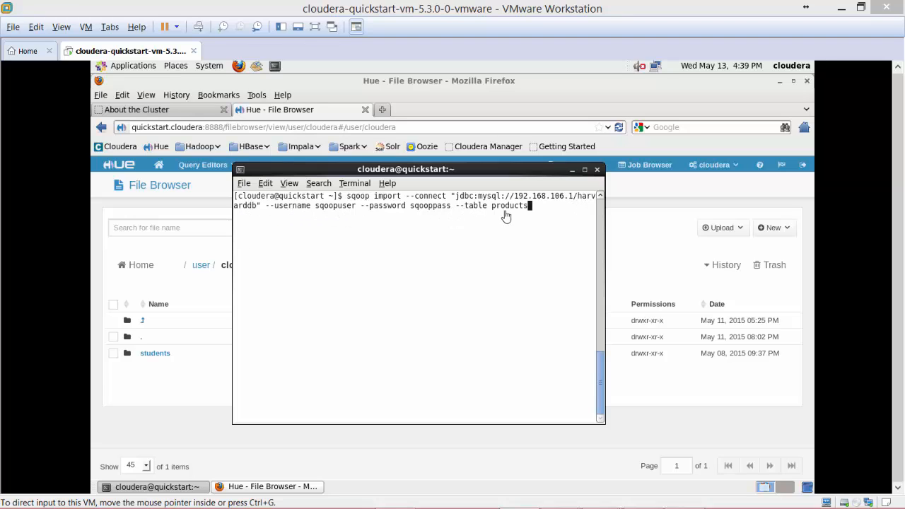
{"action": "mouse_move", "coordinate": [512, 217]}
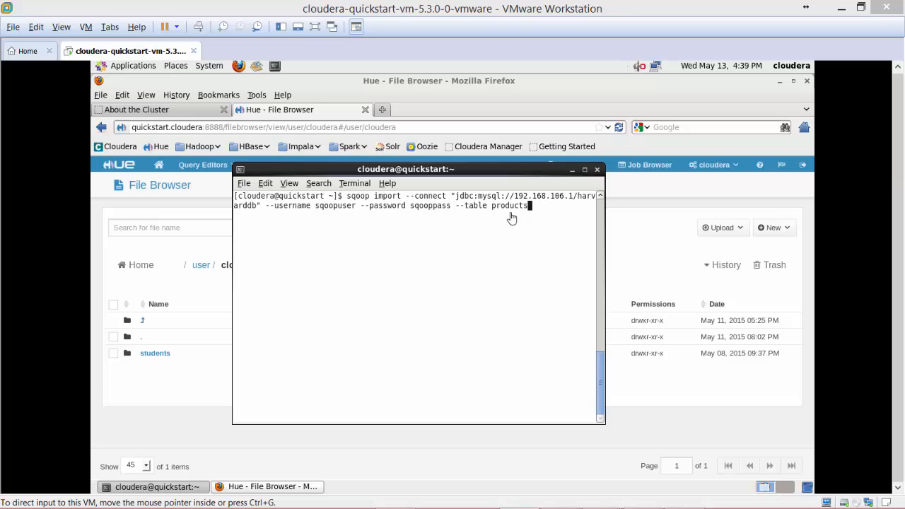
{"action": "mouse_move", "coordinate": [397, 215]}
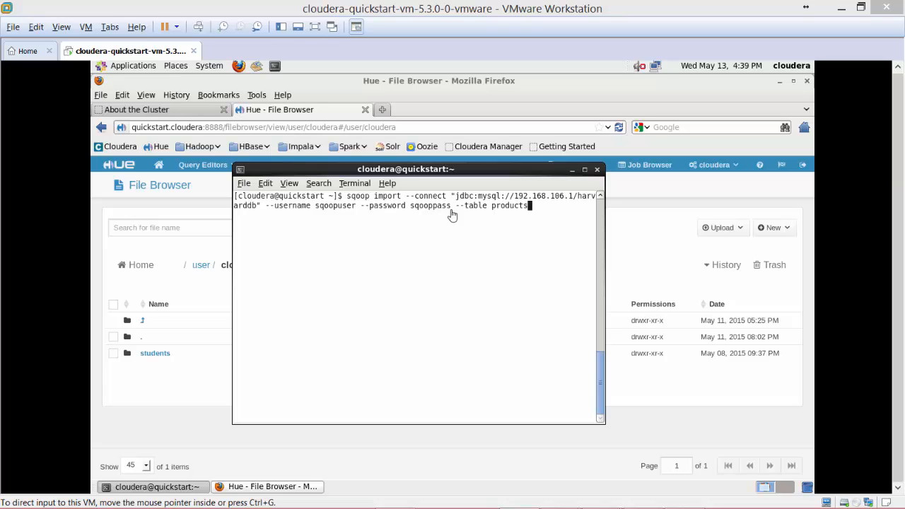
{"action": "mouse_move", "coordinate": [392, 217]}
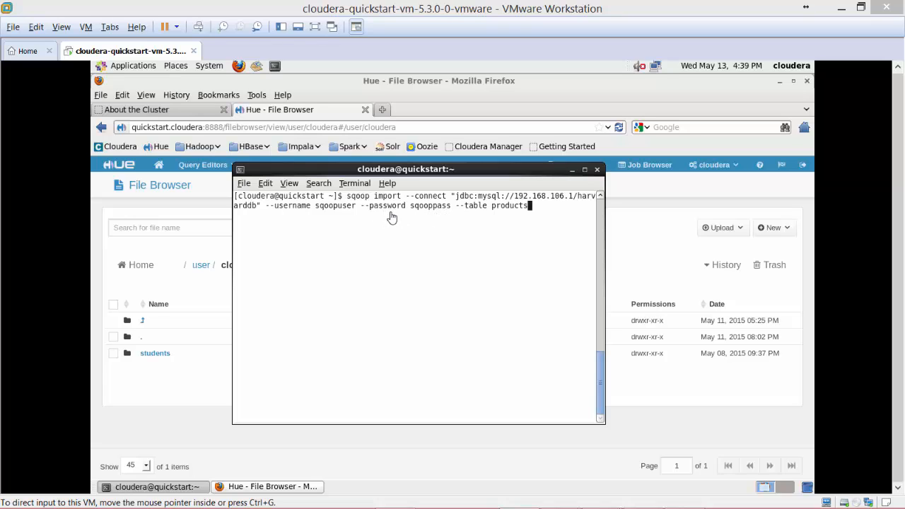
{"action": "mouse_move", "coordinate": [366, 231]}
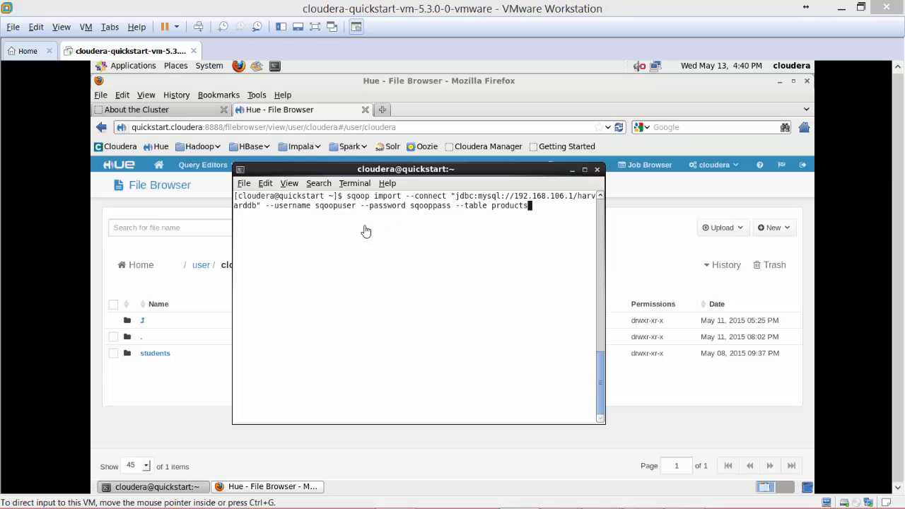
{"action": "mouse_move", "coordinate": [376, 234]}
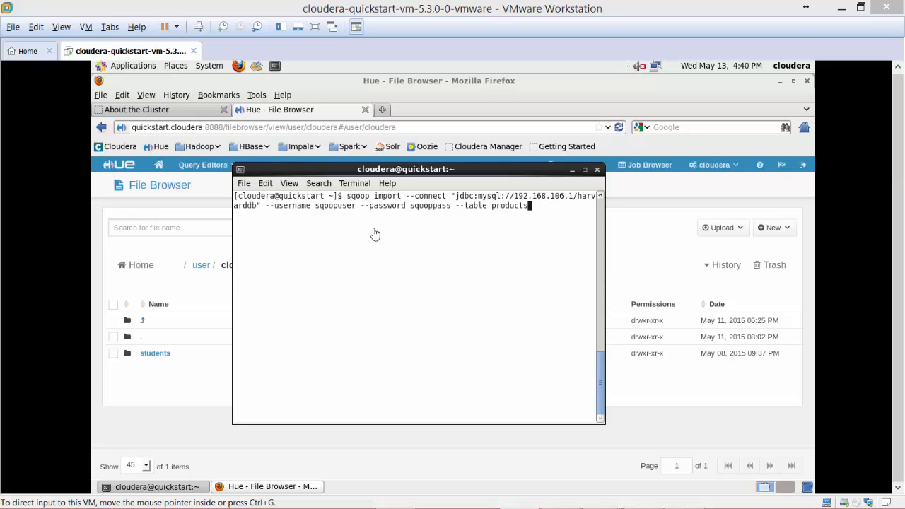
{"action": "mouse_move", "coordinate": [485, 221]}
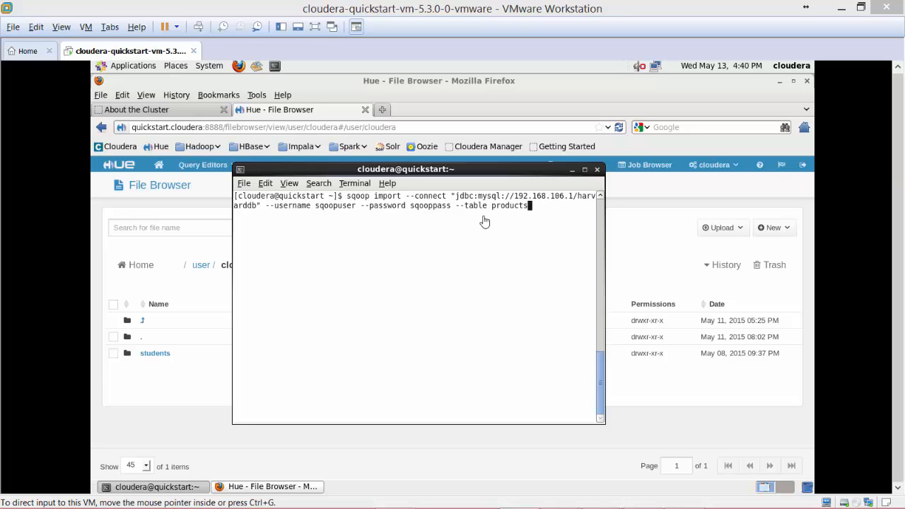
{"action": "mouse_move", "coordinate": [449, 218]}
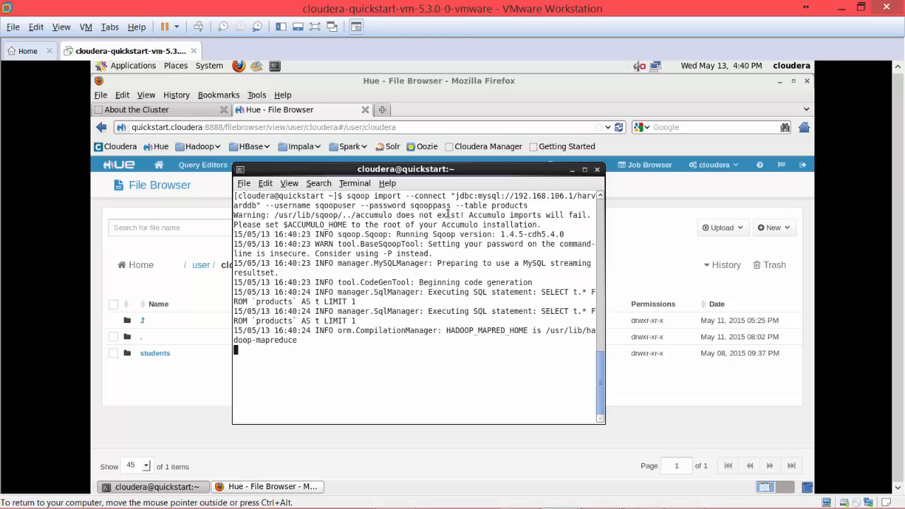
{"action": "mouse_move", "coordinate": [642, 103]}
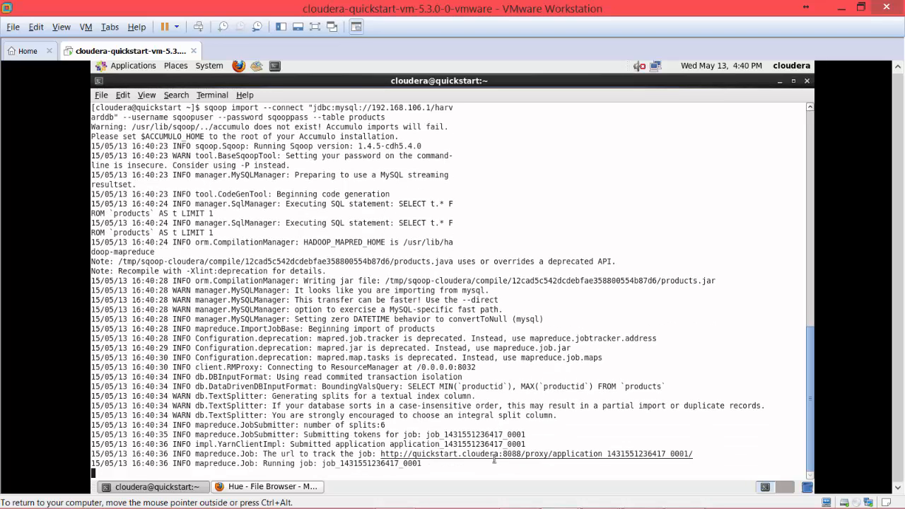
{"action": "mouse_move", "coordinate": [377, 475]}
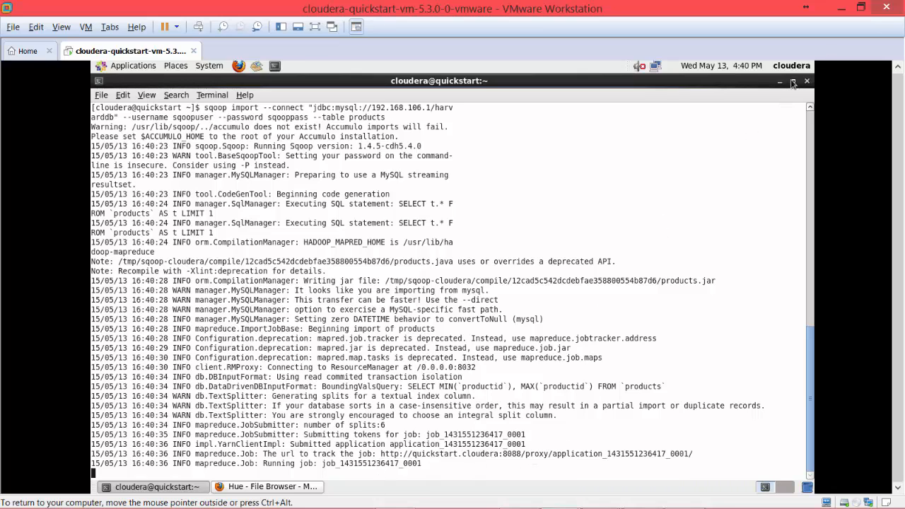
List RUNNING applications in ResourceManager to see products.jar, then return to the terminal.
{"action": "left_click", "coordinate": [268, 487]}
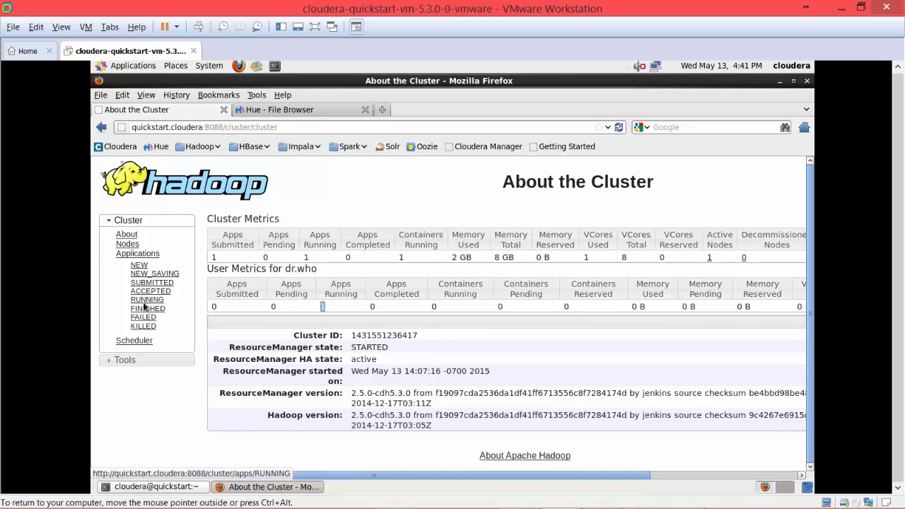
{"action": "left_click", "coordinate": [147, 300]}
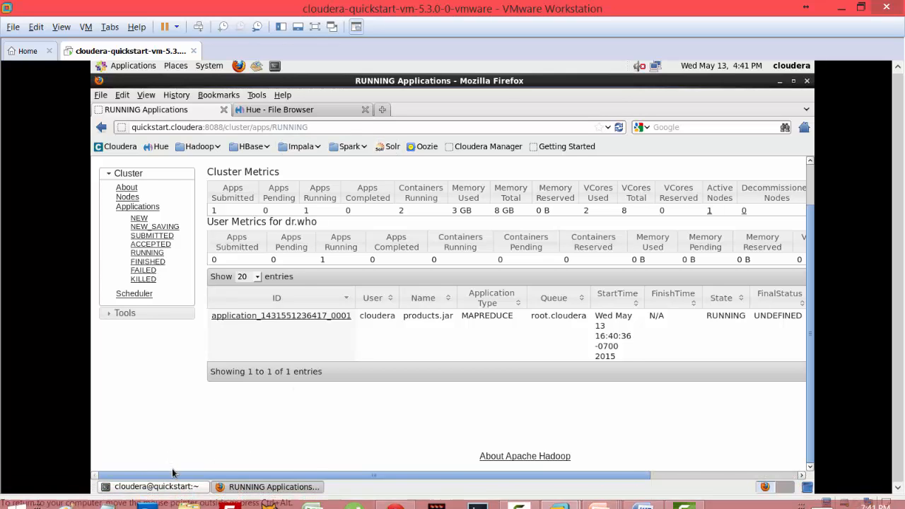
{"action": "left_click", "coordinate": [151, 487]}
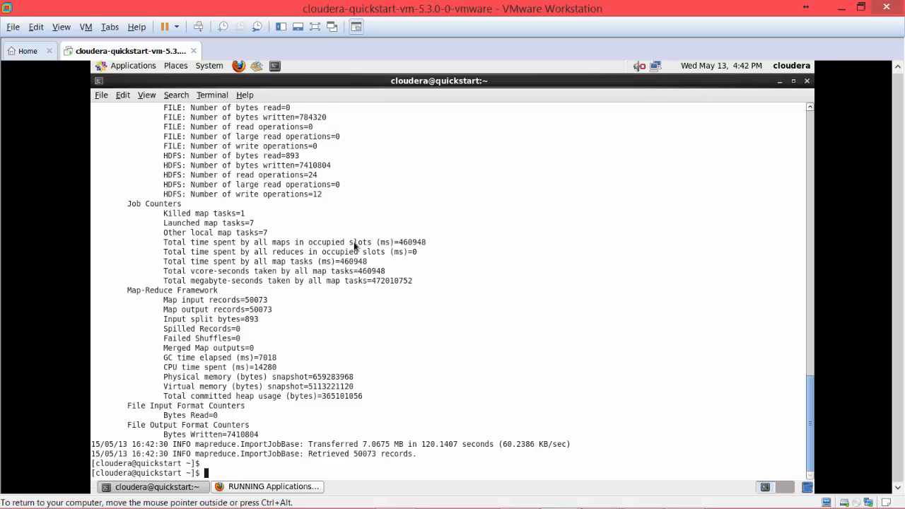
{"action": "mouse_move", "coordinate": [419, 444]}
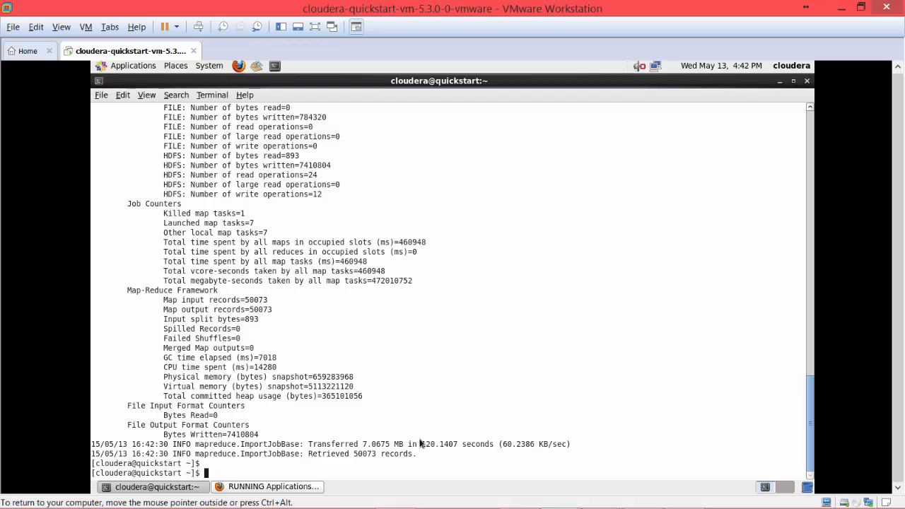
{"action": "mouse_move", "coordinate": [405, 449]}
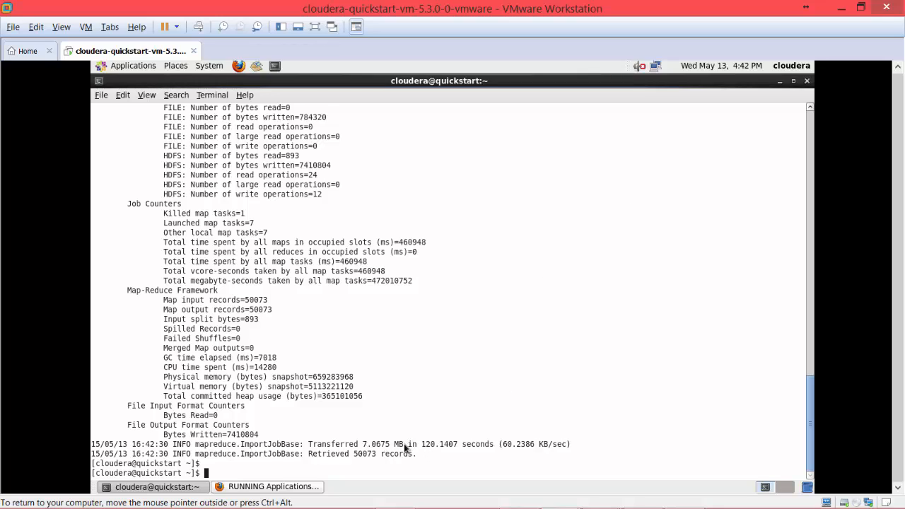
{"action": "mouse_move", "coordinate": [481, 242]}
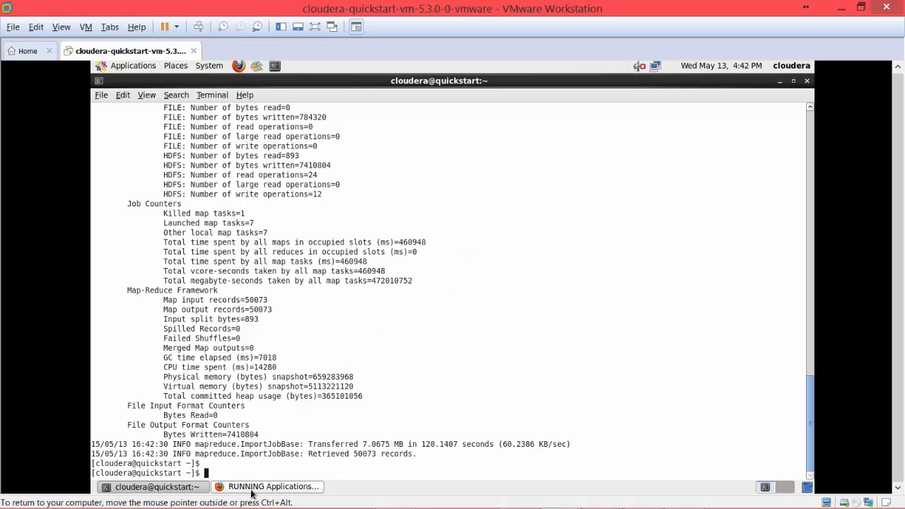
Refresh the empty running-applications list, reload Hue File Browser, and open the products folder.
{"action": "left_click", "coordinate": [272, 487]}
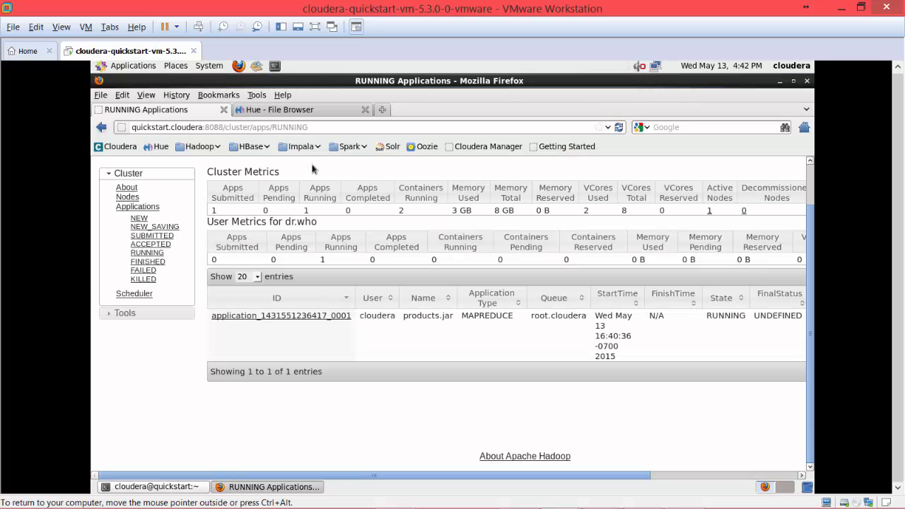
{"action": "mouse_move", "coordinate": [169, 367]}
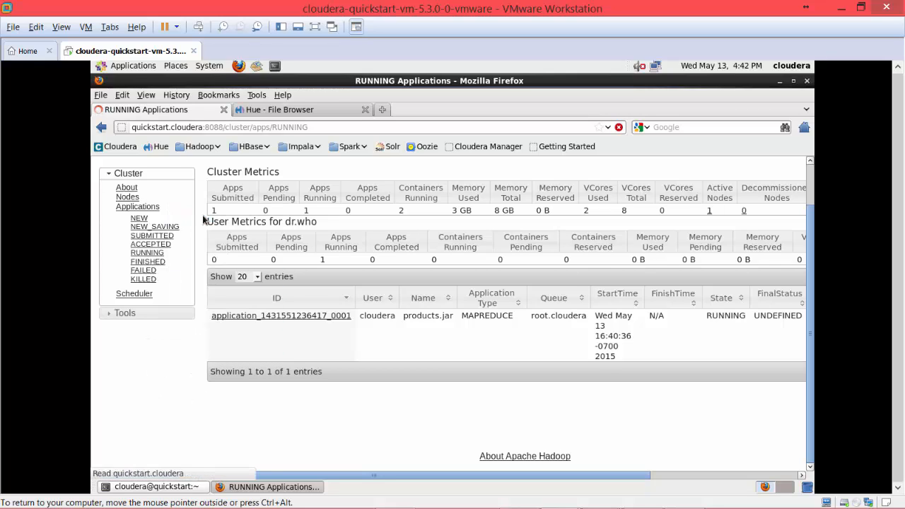
{"action": "left_click", "coordinate": [619, 128]}
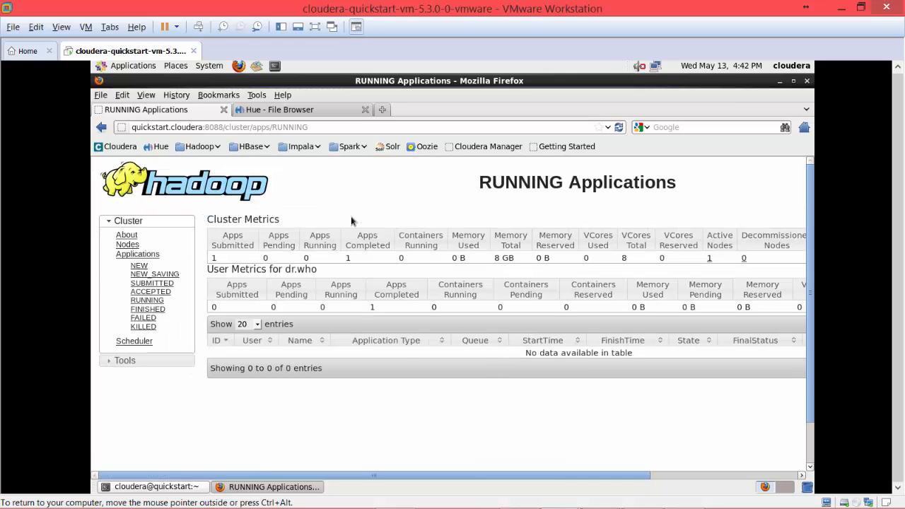
{"action": "left_click", "coordinate": [279, 110]}
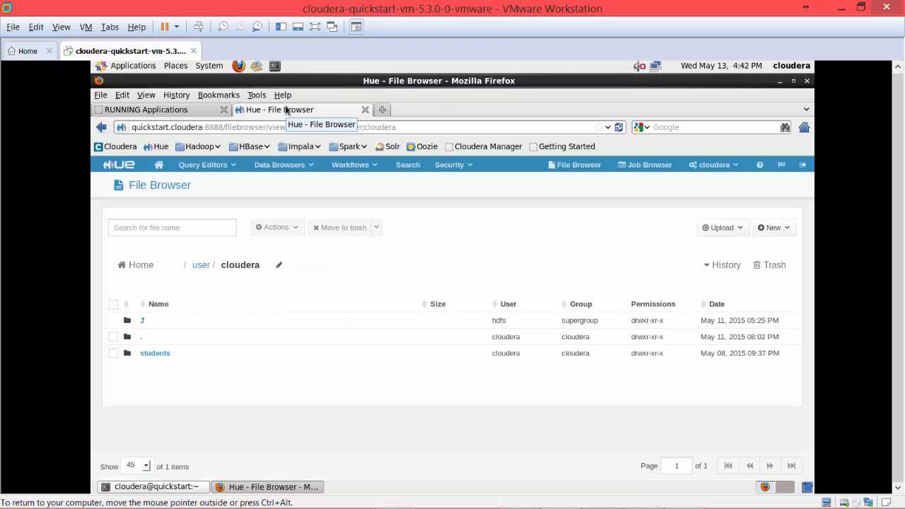
{"action": "right_click", "coordinate": [471, 281]}
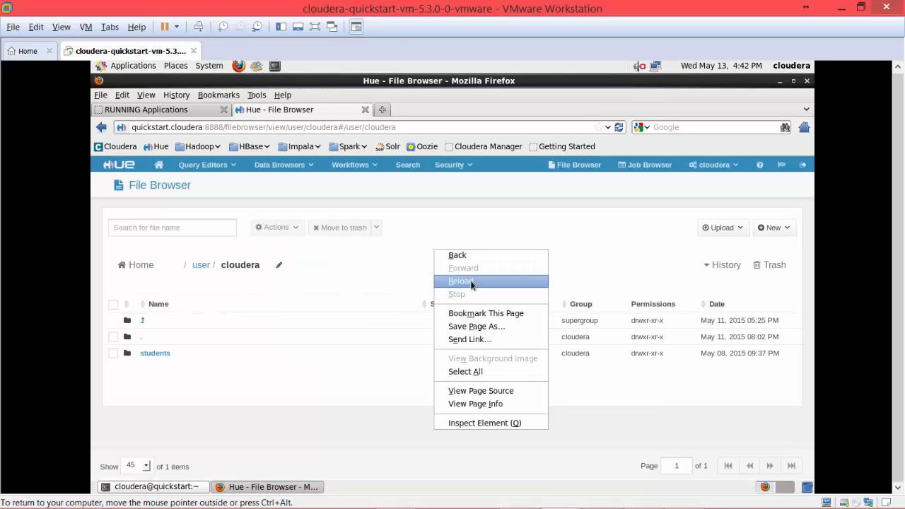
{"action": "left_click", "coordinate": [460, 281]}
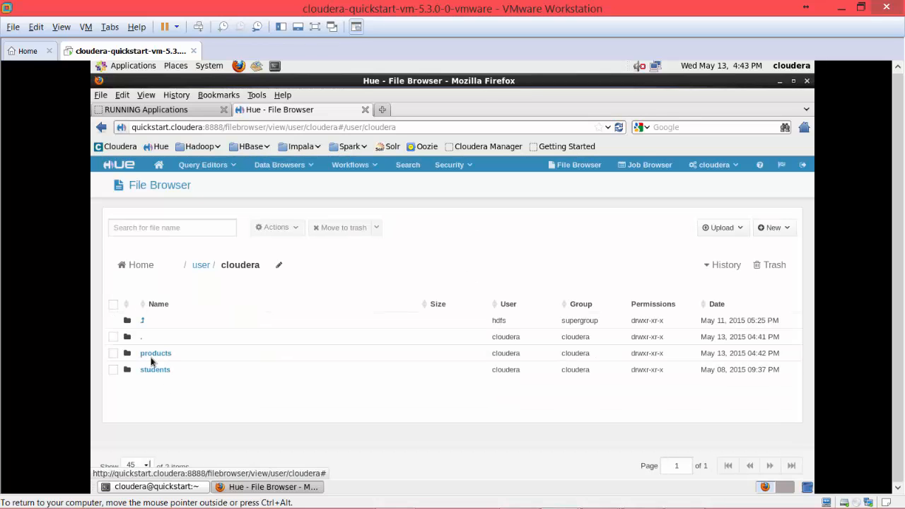
{"action": "left_click", "coordinate": [156, 353]}
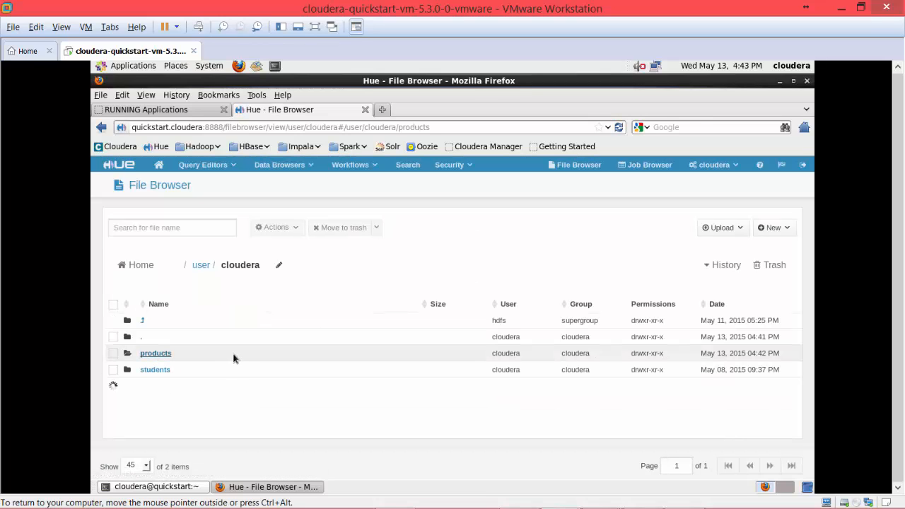
{"action": "left_click", "coordinate": [156, 353]}
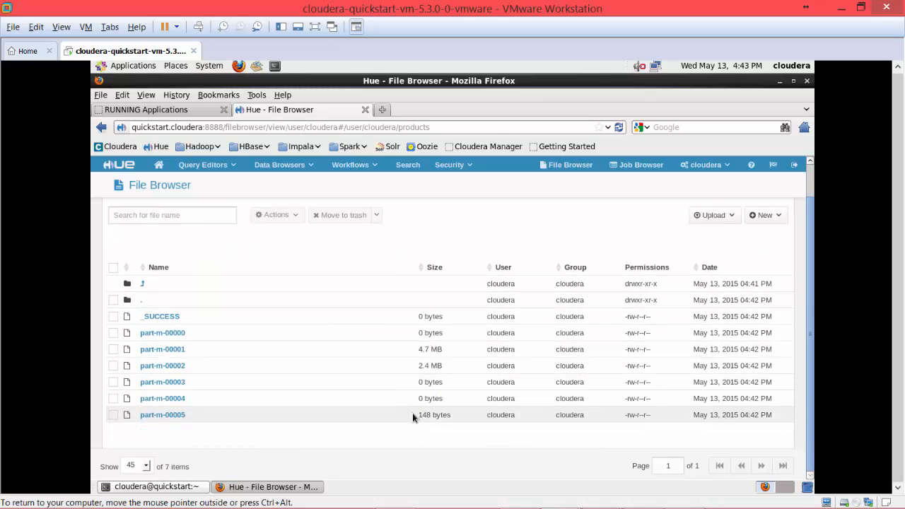
{"action": "mouse_move", "coordinate": [162, 348]}
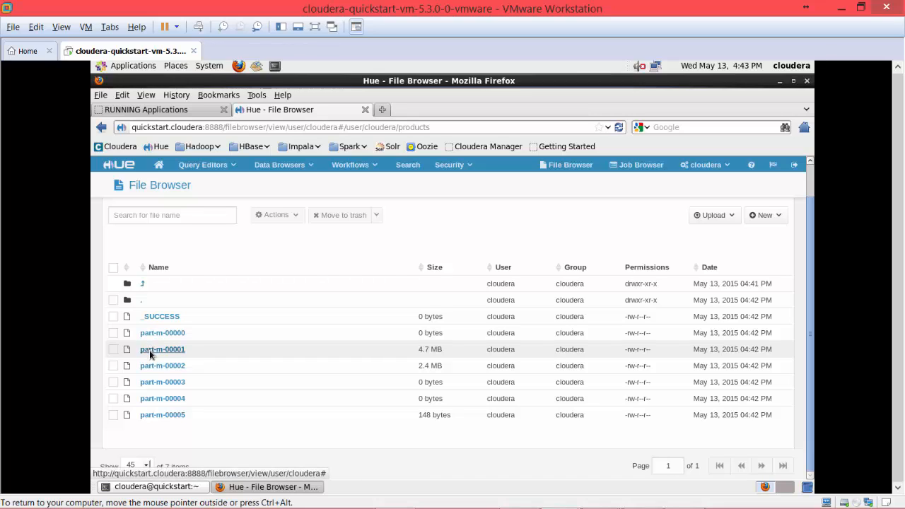
View the comma-separated product records in part-m-00001 in Hue's File Viewer.
{"action": "left_click", "coordinate": [162, 349]}
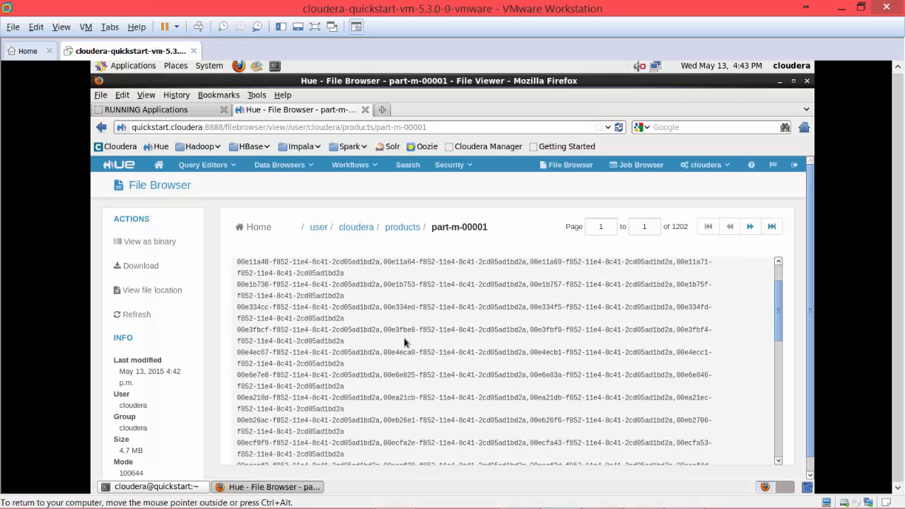
{"action": "scroll", "scroll_direction": "down", "scroll_amount": 3}
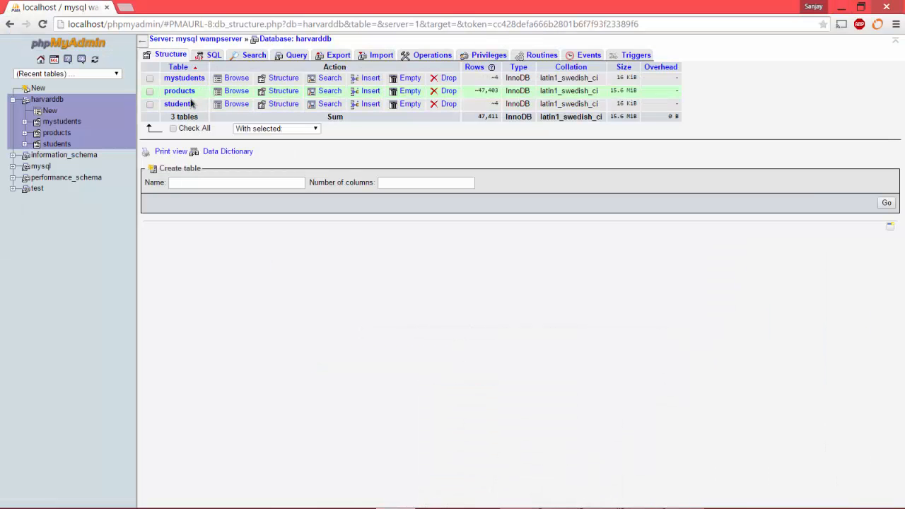
Browse harvarddb's products table in phpMyAdmin showing 50,072 rows, then minimize Chrome.
{"action": "left_click", "coordinate": [179, 90]}
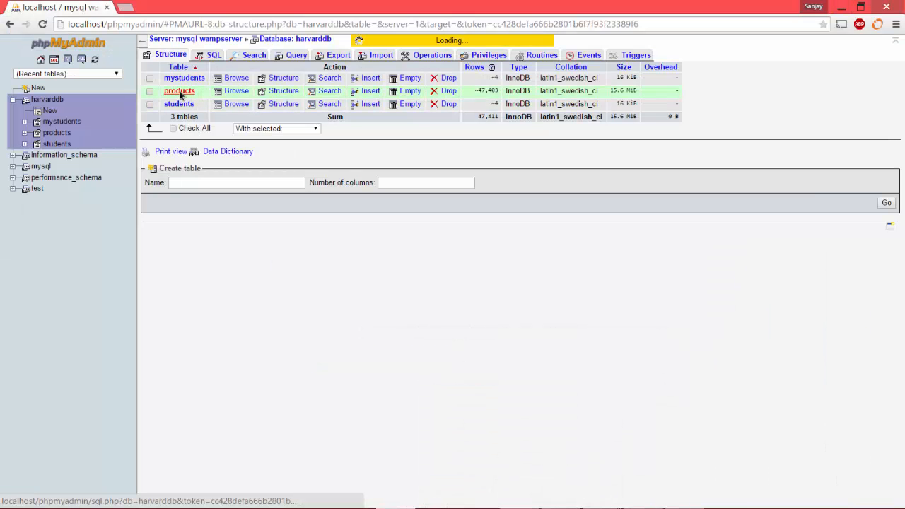
{"action": "left_click", "coordinate": [179, 91]}
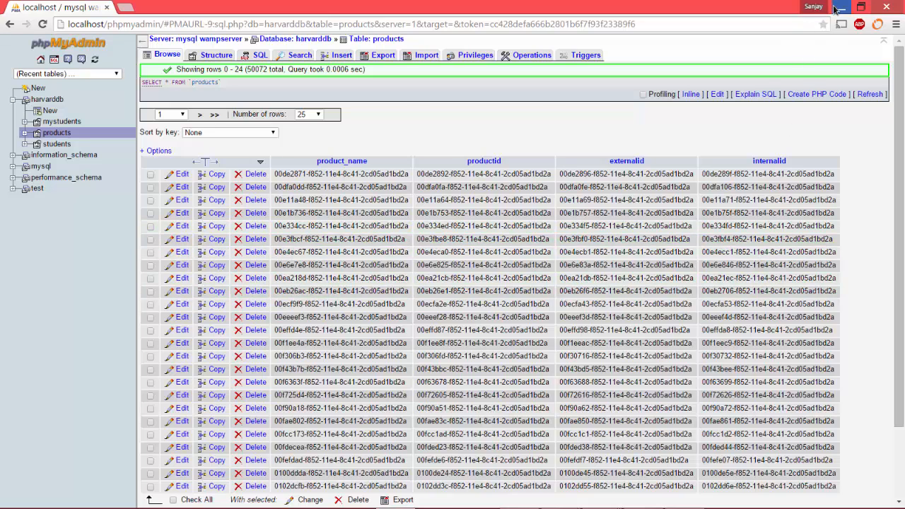
{"action": "left_click", "coordinate": [860, 6]}
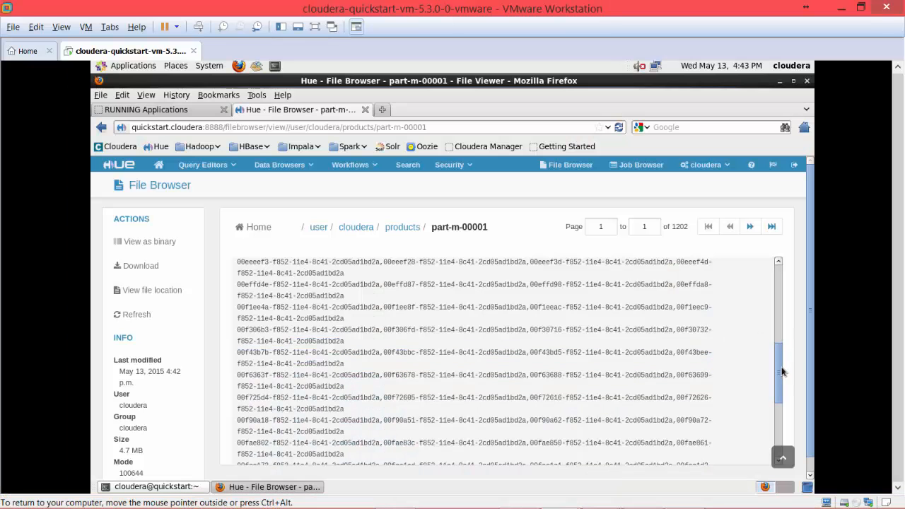
Advance part-m-00001 in Hue's file viewer to page 2 of 1202.
{"action": "left_click", "coordinate": [751, 226]}
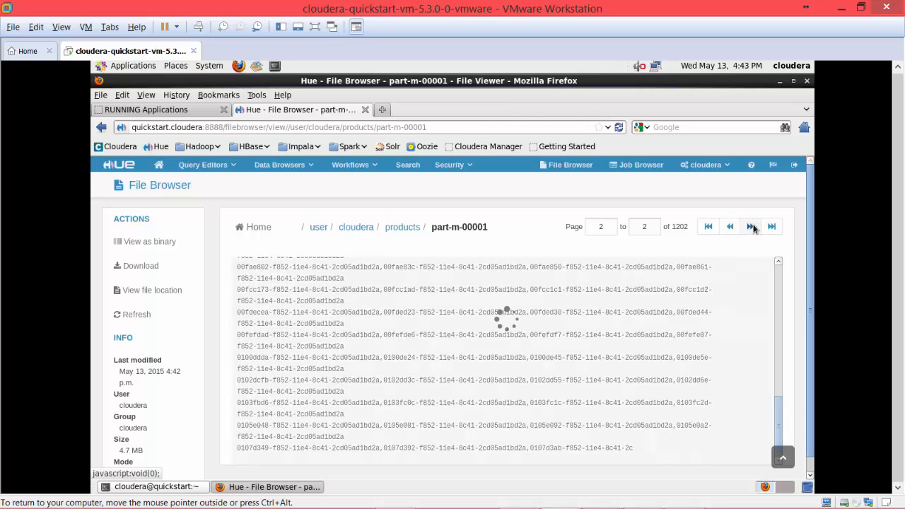
{"action": "left_click", "coordinate": [751, 226]}
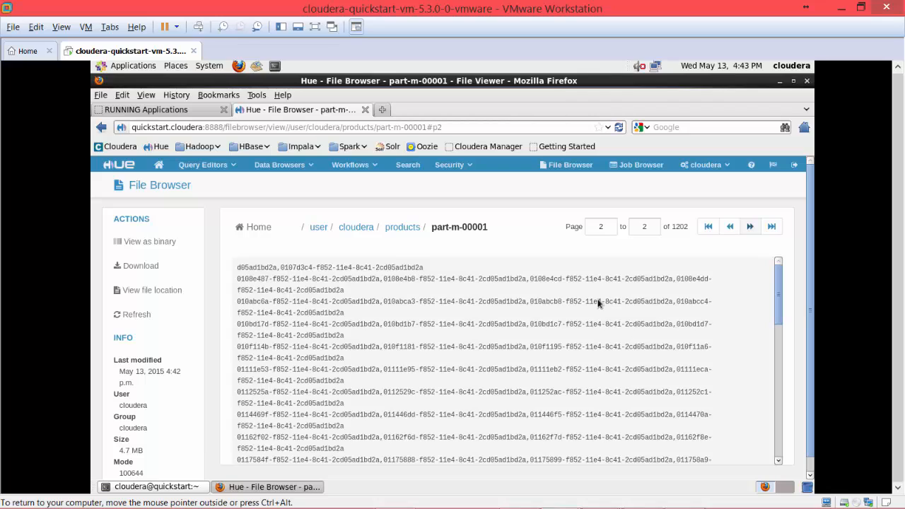
{"action": "mouse_move", "coordinate": [503, 347]}
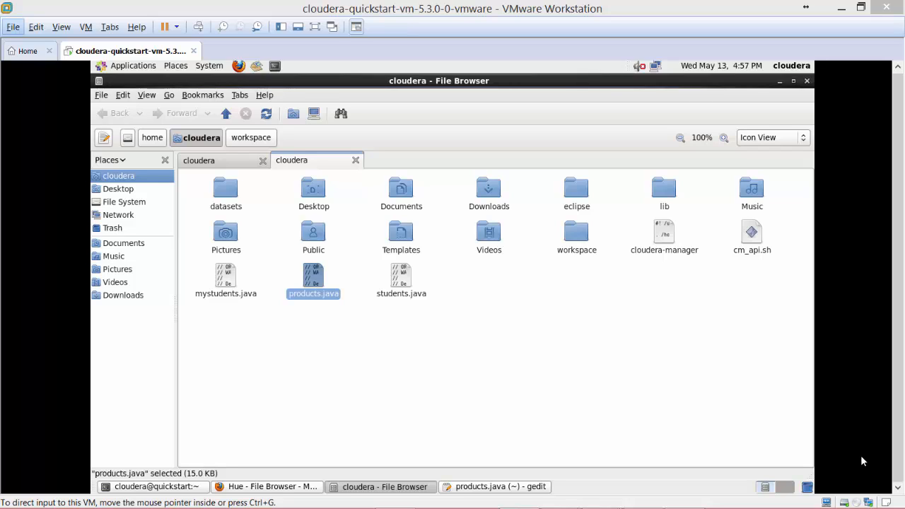
{"action": "mouse_move", "coordinate": [348, 347]}
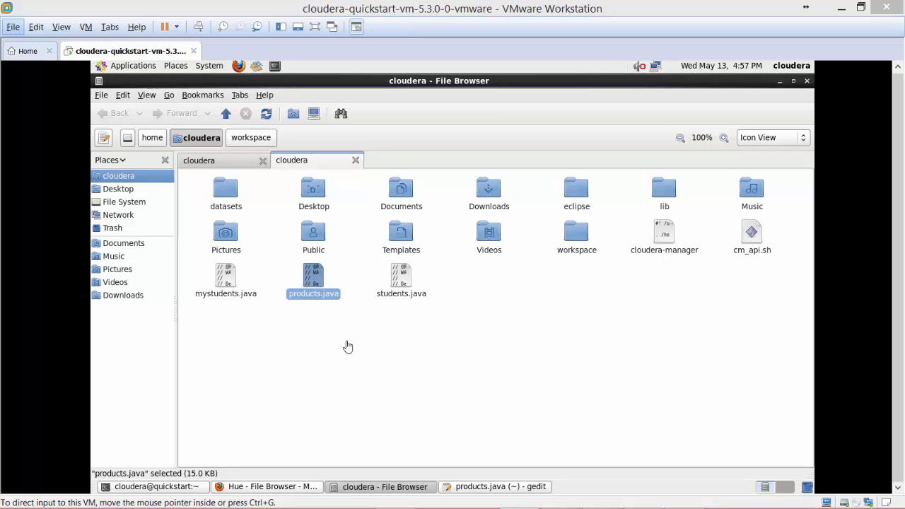
Open the generated products.java in gedit and scroll to its toString and parse methods.
{"action": "left_click", "coordinate": [500, 486]}
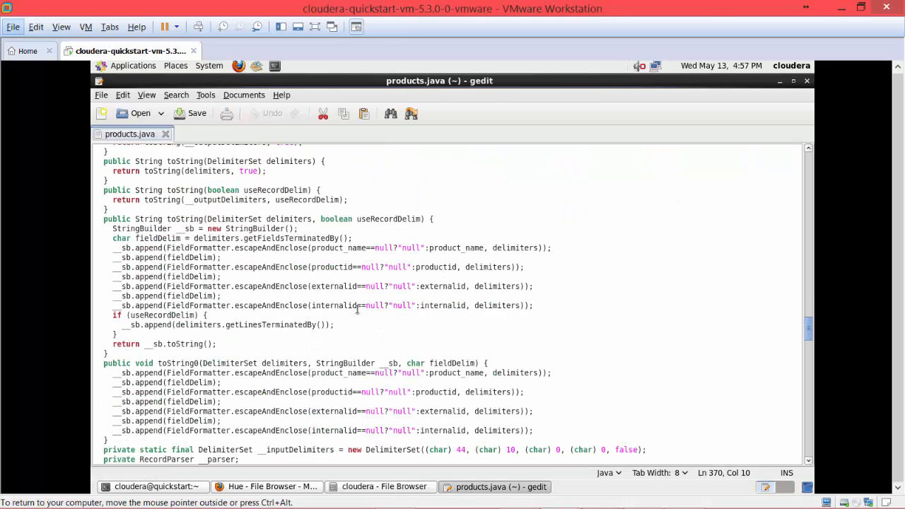
{"action": "scroll", "scroll_direction": "down", "scroll_amount": 3}
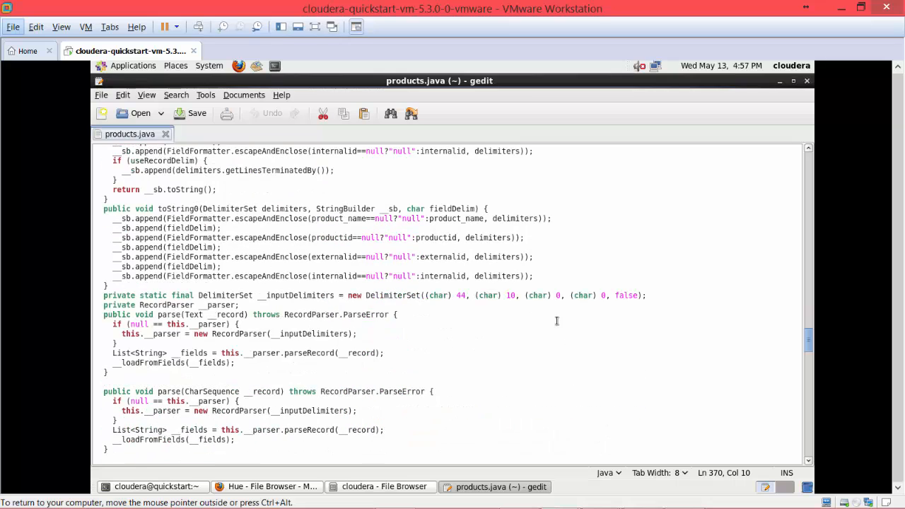
{"action": "mouse_move", "coordinate": [780, 80]}
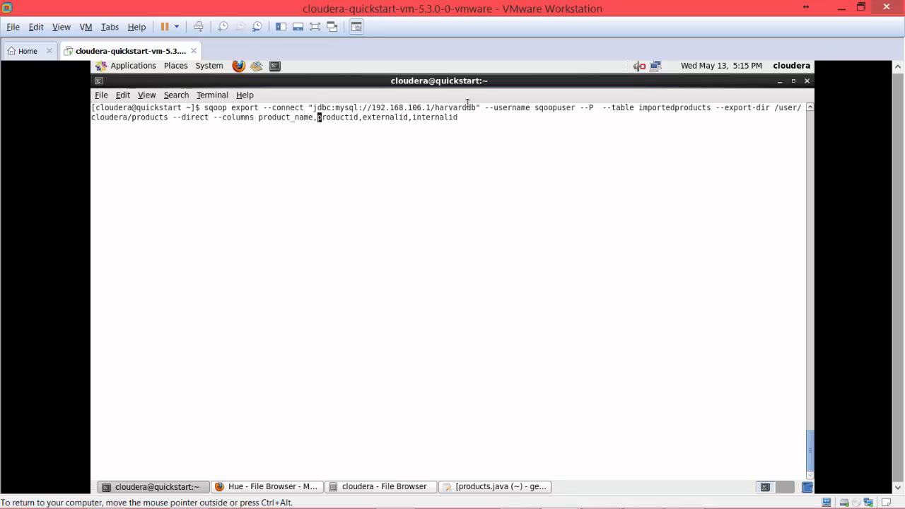
{"action": "mouse_move", "coordinate": [500, 108]}
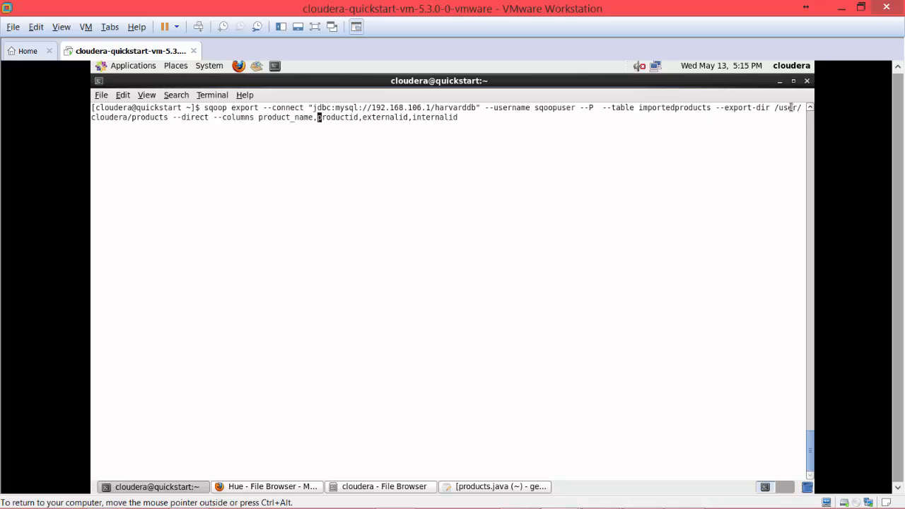
{"action": "mouse_move", "coordinate": [744, 111]}
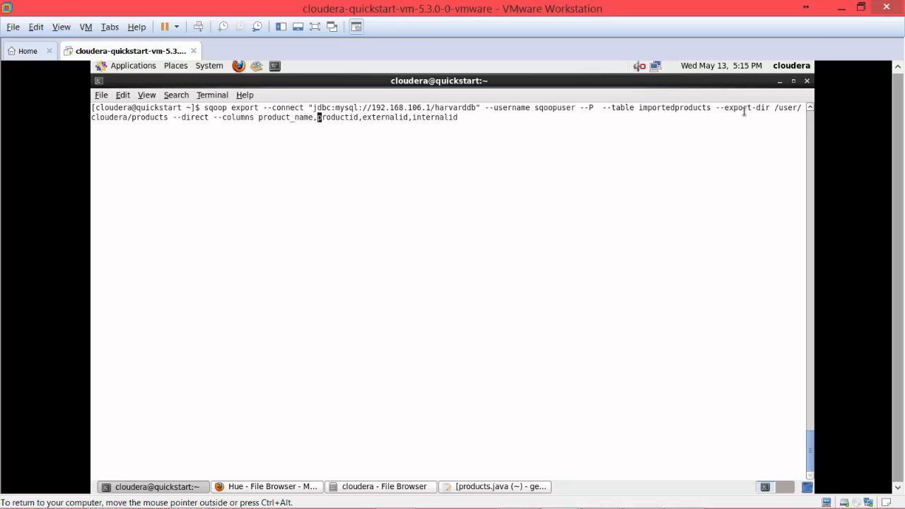
{"action": "mouse_move", "coordinate": [785, 112]}
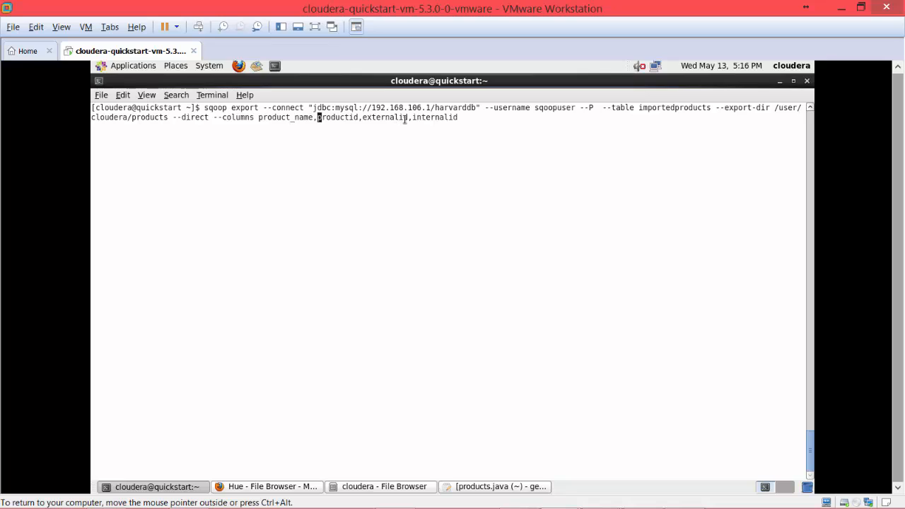
Run sqoop export from /user/cloudera/products into importedproducts, enter the password, then bring up Firefox.
{"action": "key", "text": "Return"}
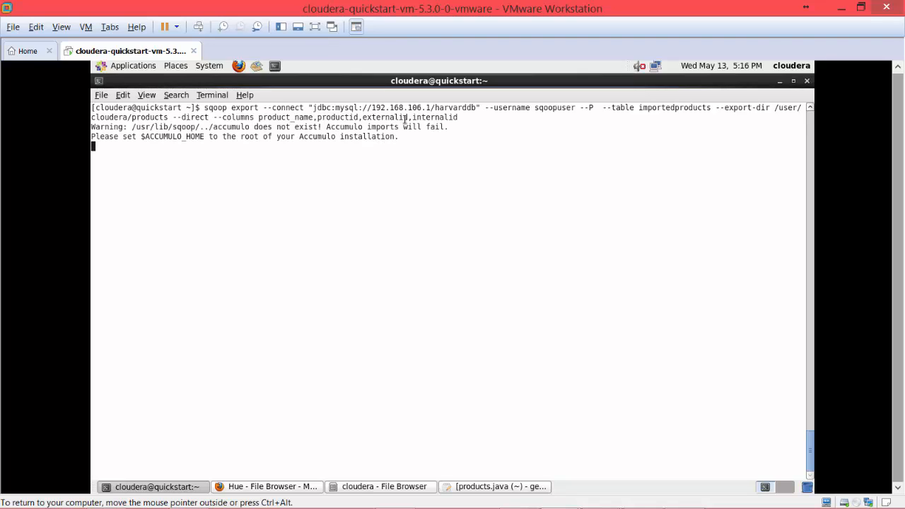
{"action": "key", "text": "Return"}
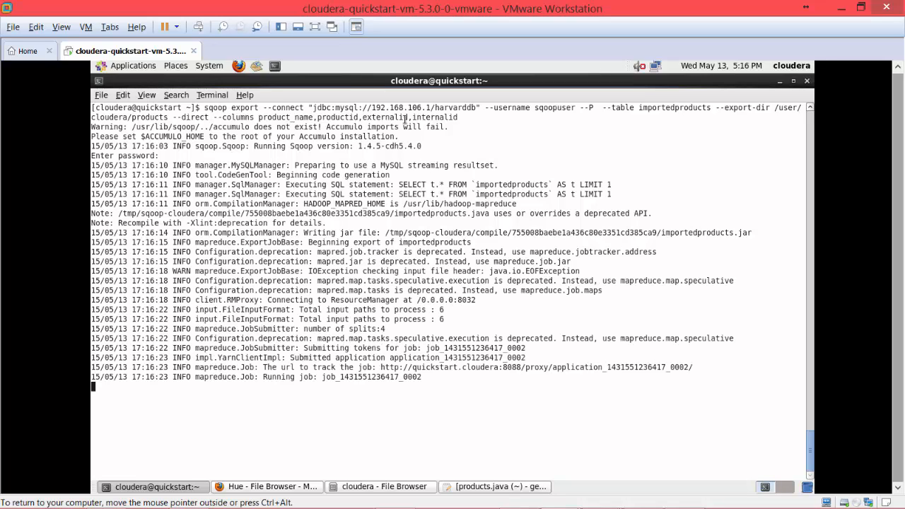
{"action": "left_click", "coordinate": [269, 487]}
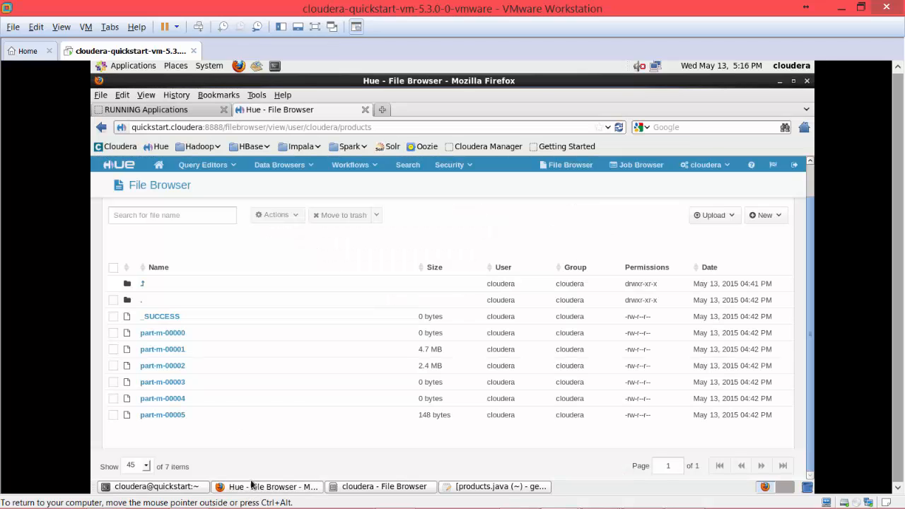
Refresh the YARN running applications list to confirm the importedproducts.jar export job, then return to Hue.
{"action": "left_click", "coordinate": [145, 109]}
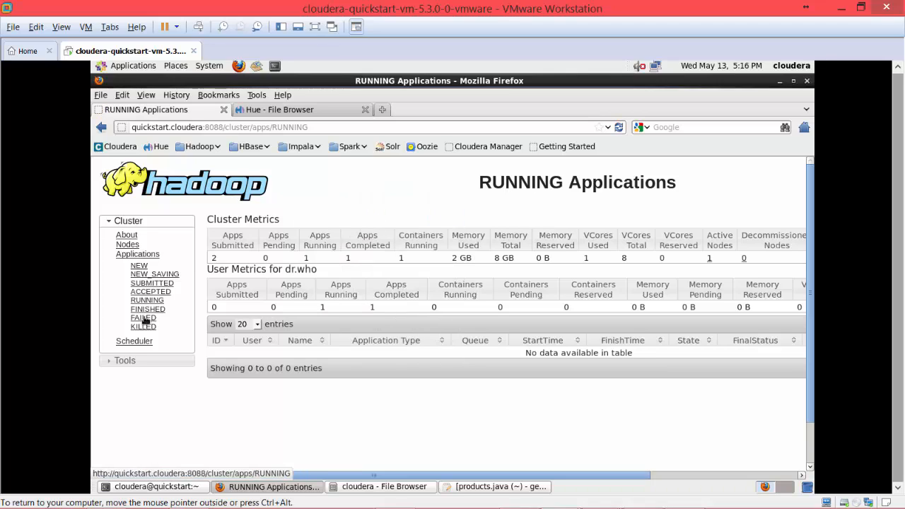
{"action": "left_click", "coordinate": [147, 300]}
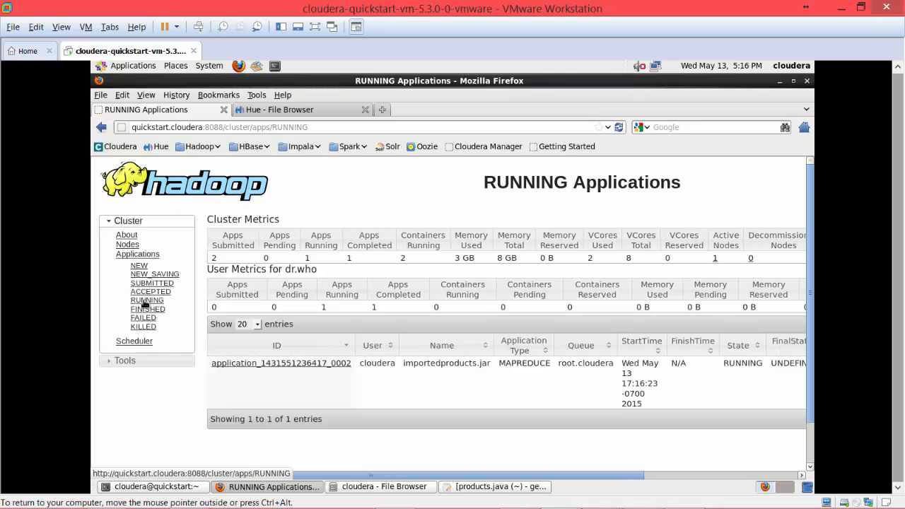
{"action": "mouse_move", "coordinate": [182, 331]}
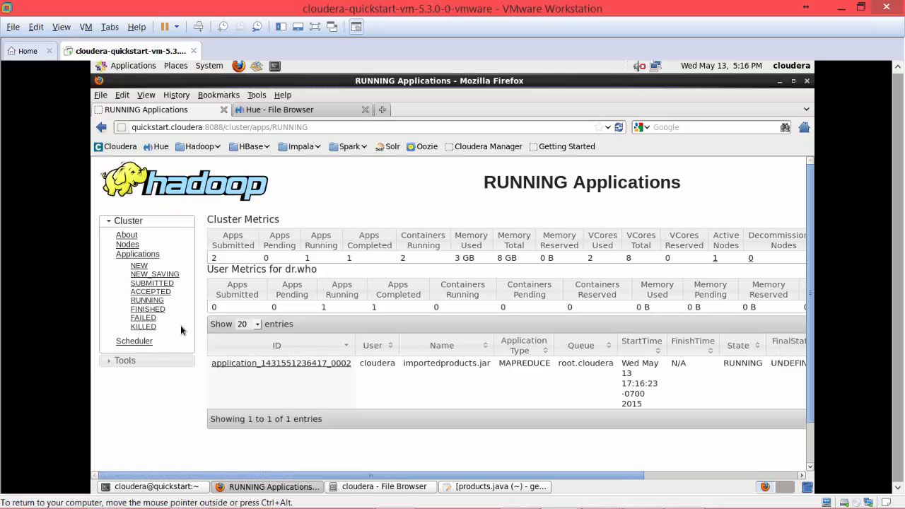
{"action": "left_click", "coordinate": [279, 110]}
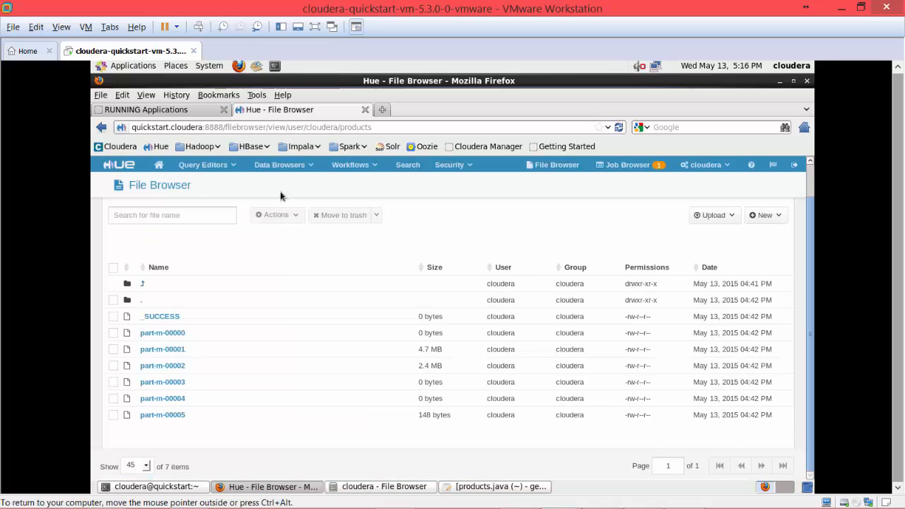
{"action": "mouse_move", "coordinate": [259, 215]}
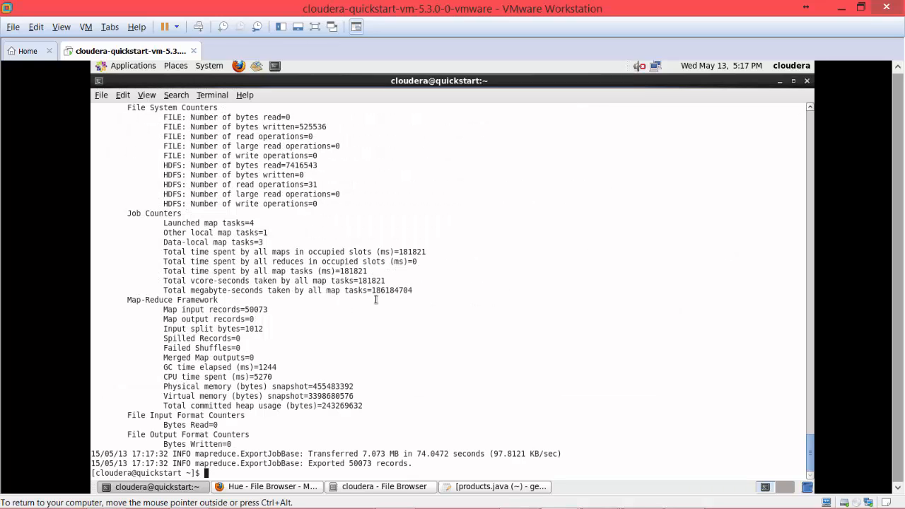
{"action": "mouse_move", "coordinate": [430, 368]}
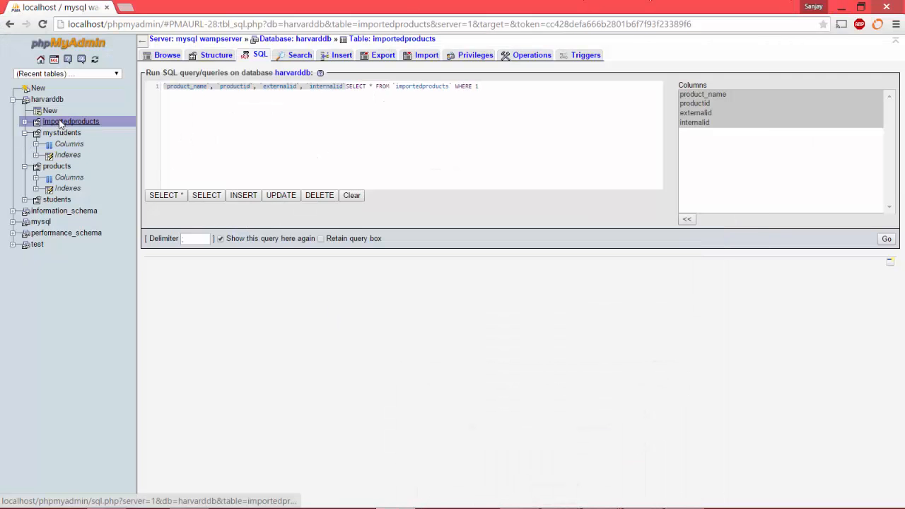
Browse the importedproducts table showing 50,072 exported rows, then return to the Cloudera VM terminal.
{"action": "left_click", "coordinate": [886, 238]}
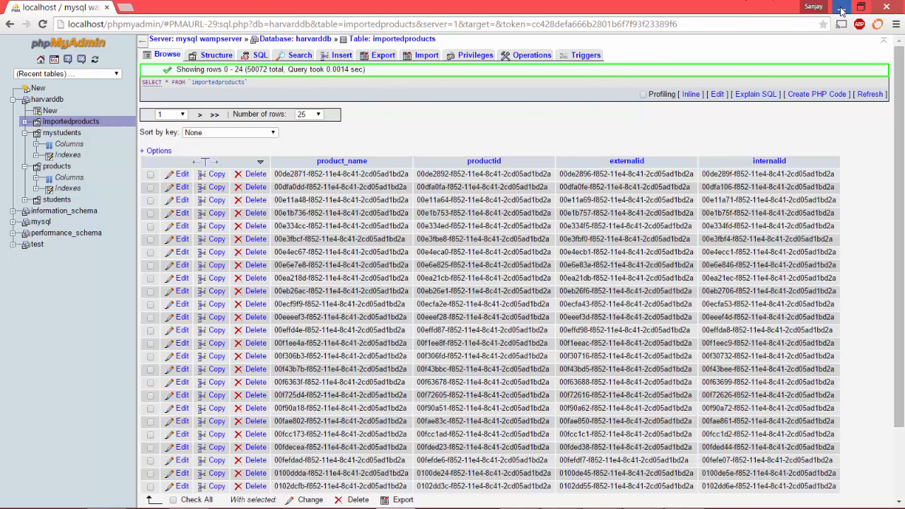
{"action": "left_click", "coordinate": [517, 494]}
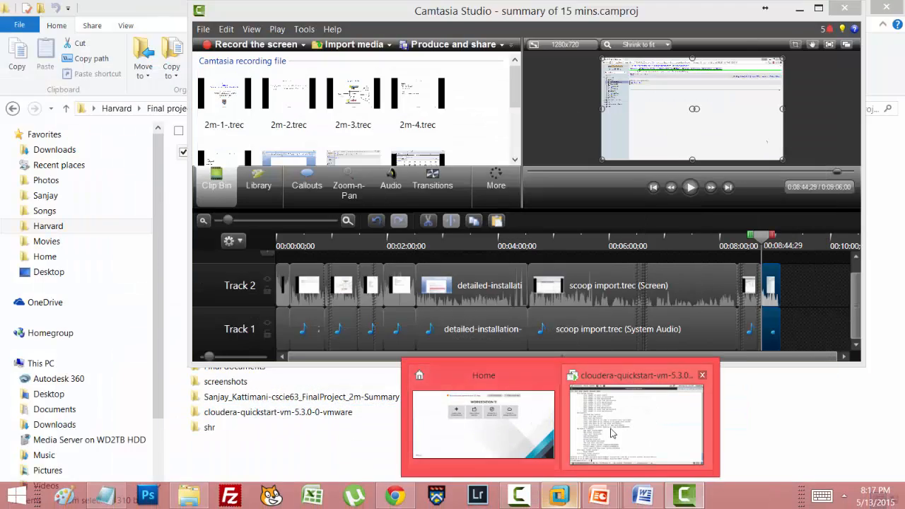
{"action": "left_click", "coordinate": [635, 421]}
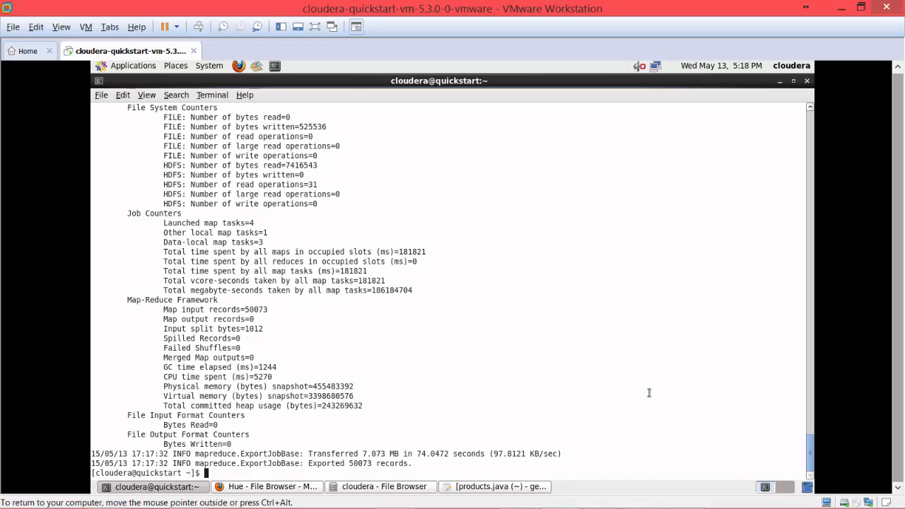